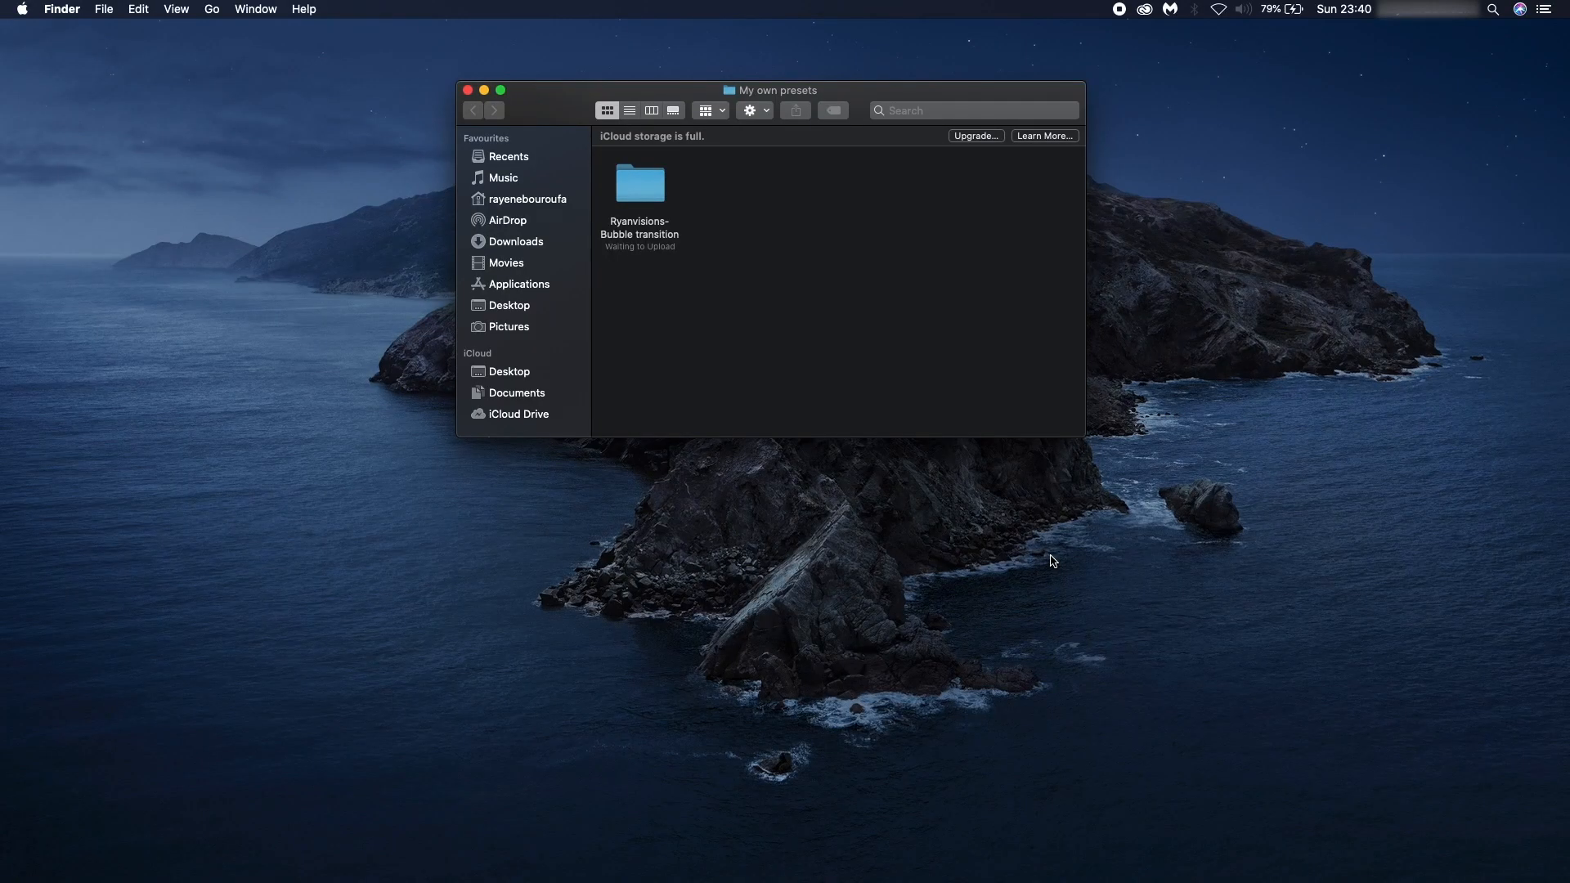
mouse_move(657, 175)
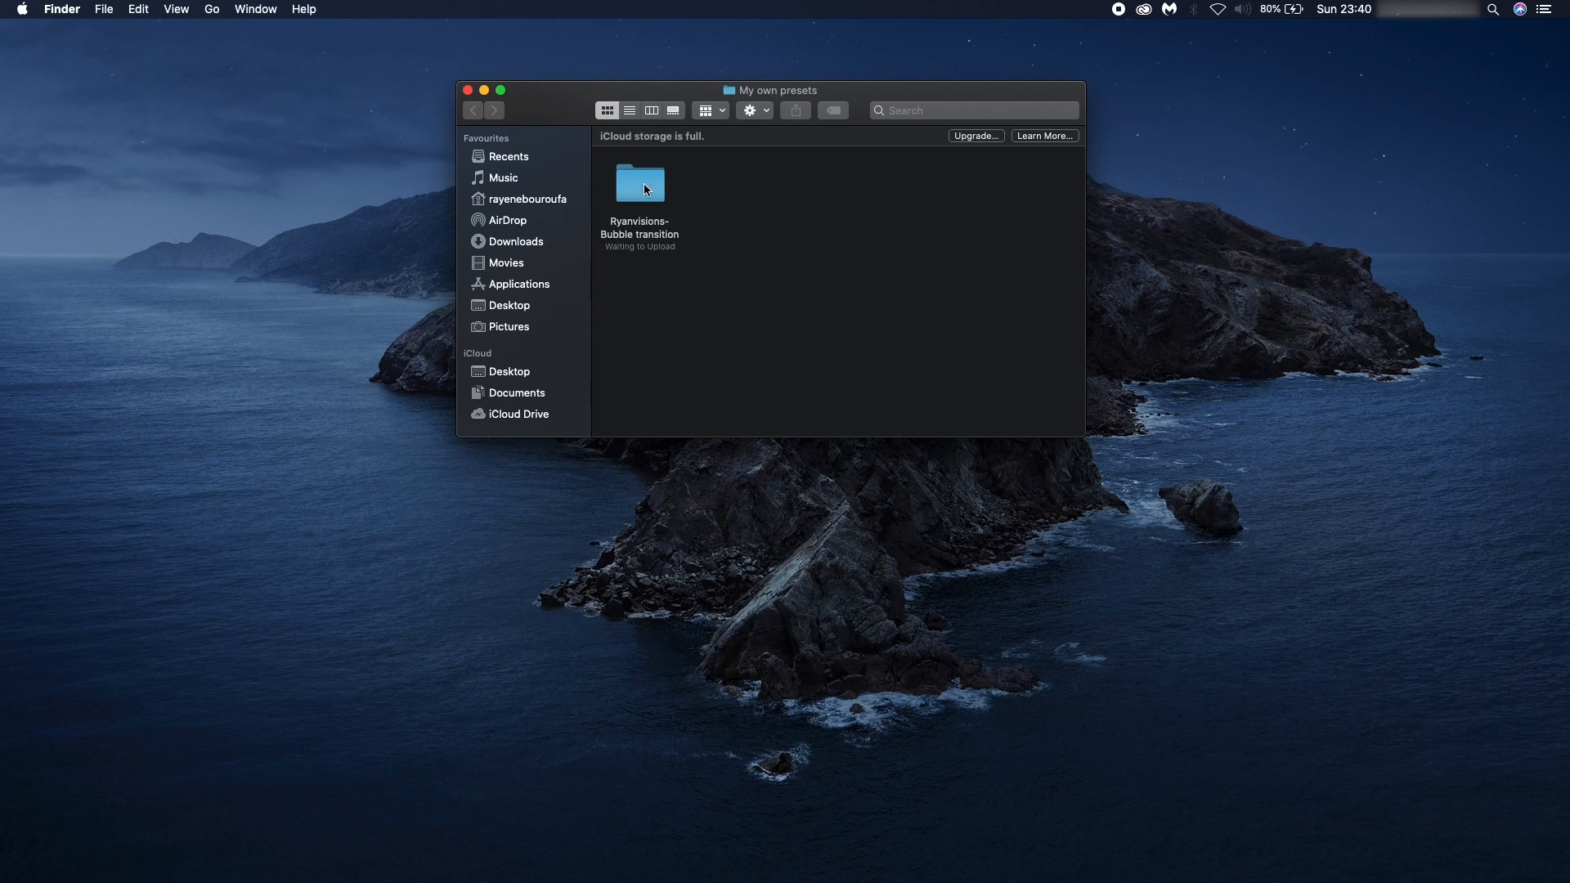
Step: Check the Ryanvisions- Bubble transition preset folder in Finder before returning to Premiere Pro
double_click(640, 182)
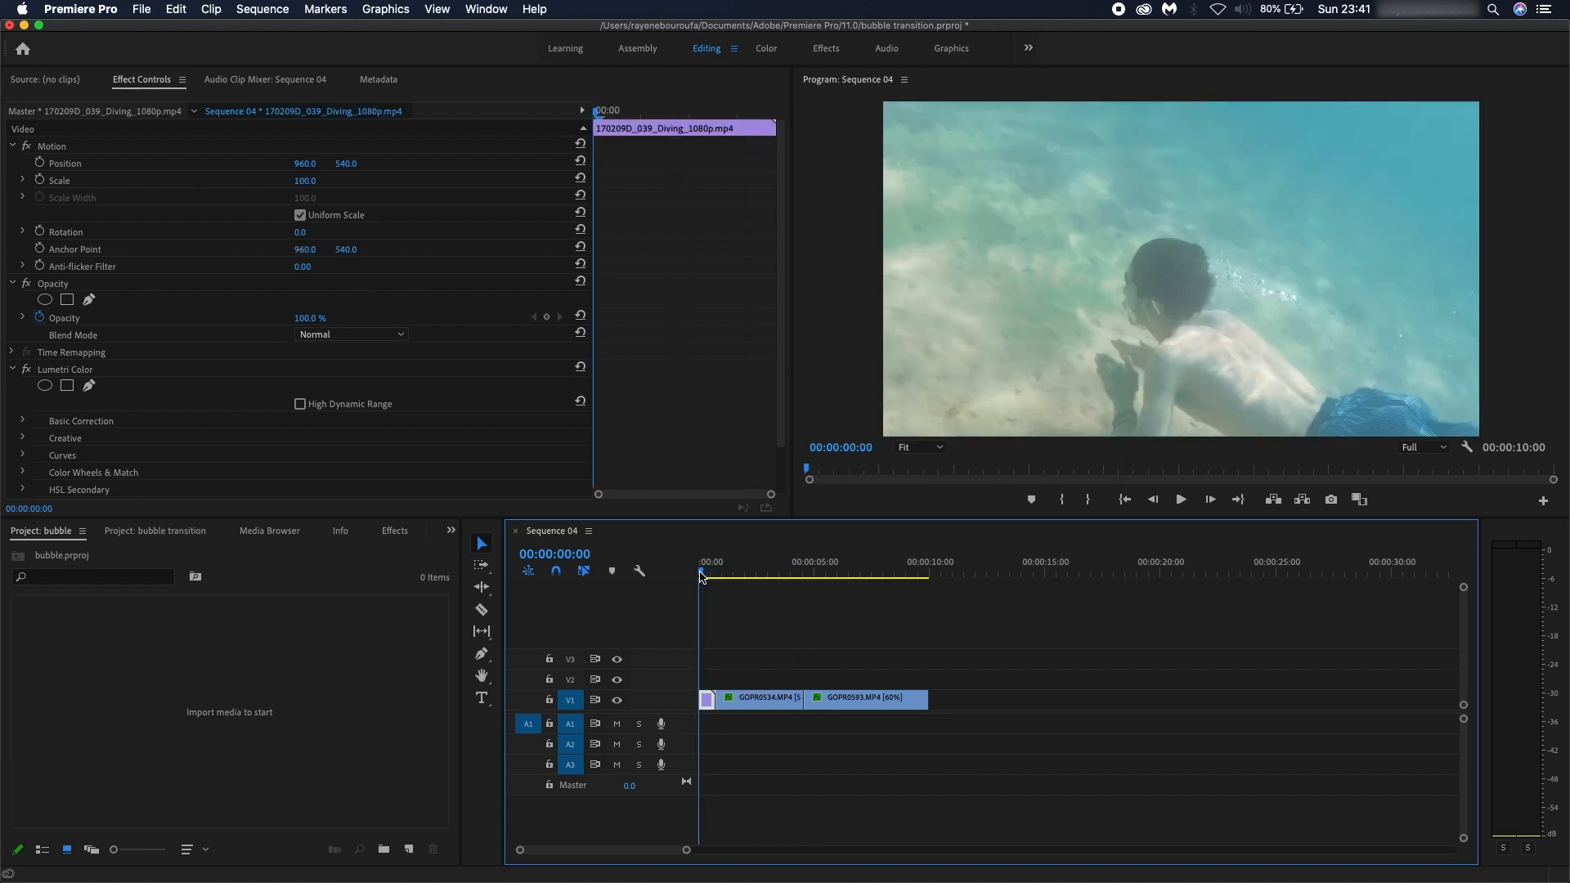
Step: Import the Ryanvisions Bubble Transition .prfpset into the Effects panel's Presets bin
click(823, 572)
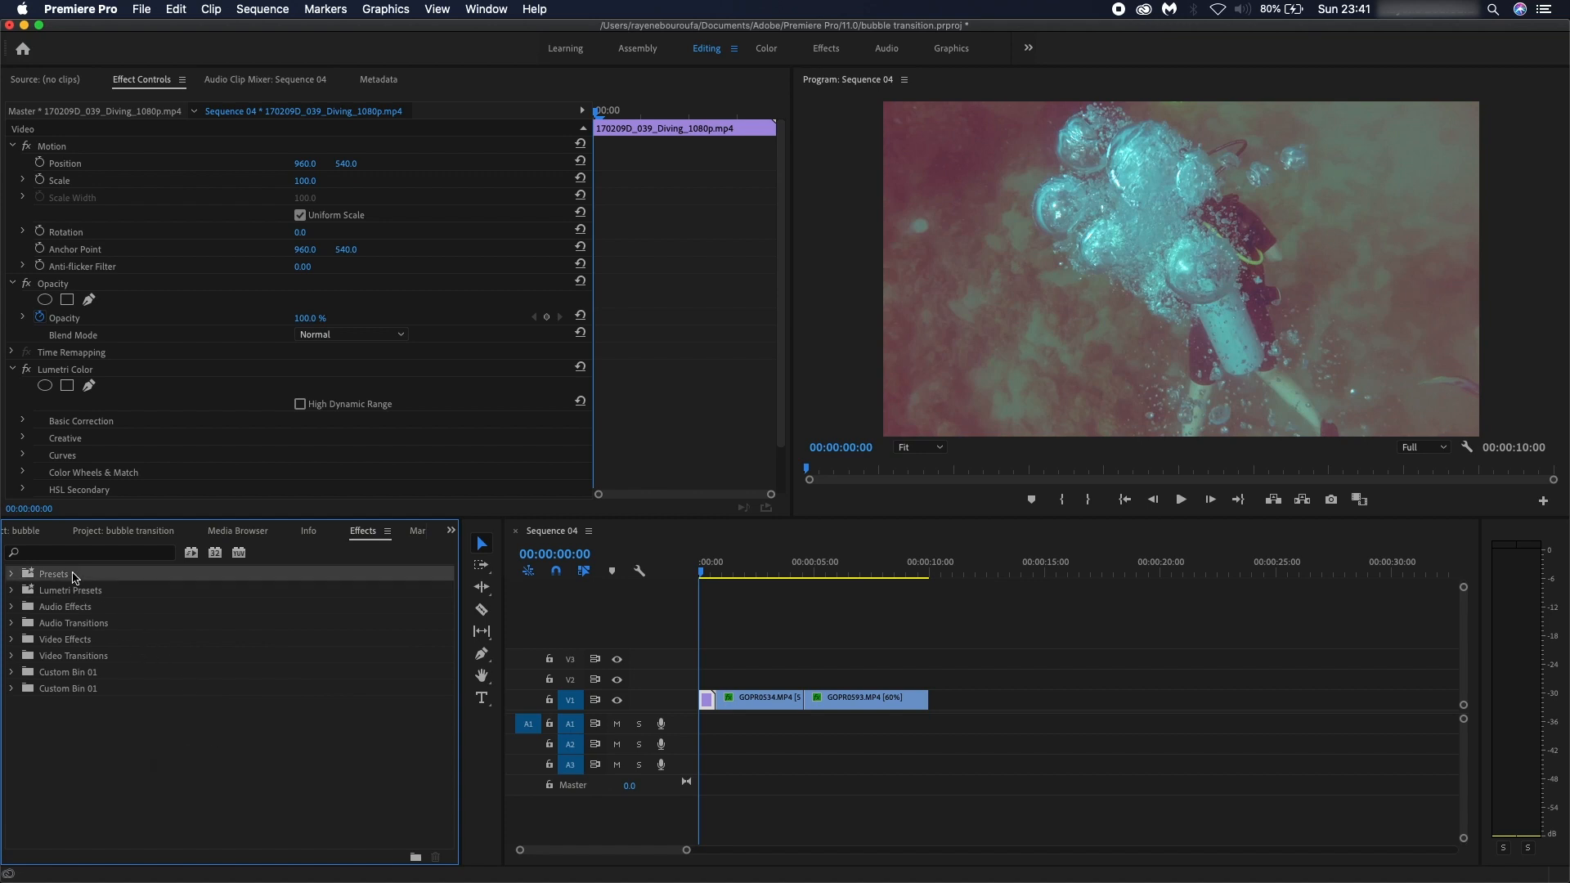
right_click(54, 574)
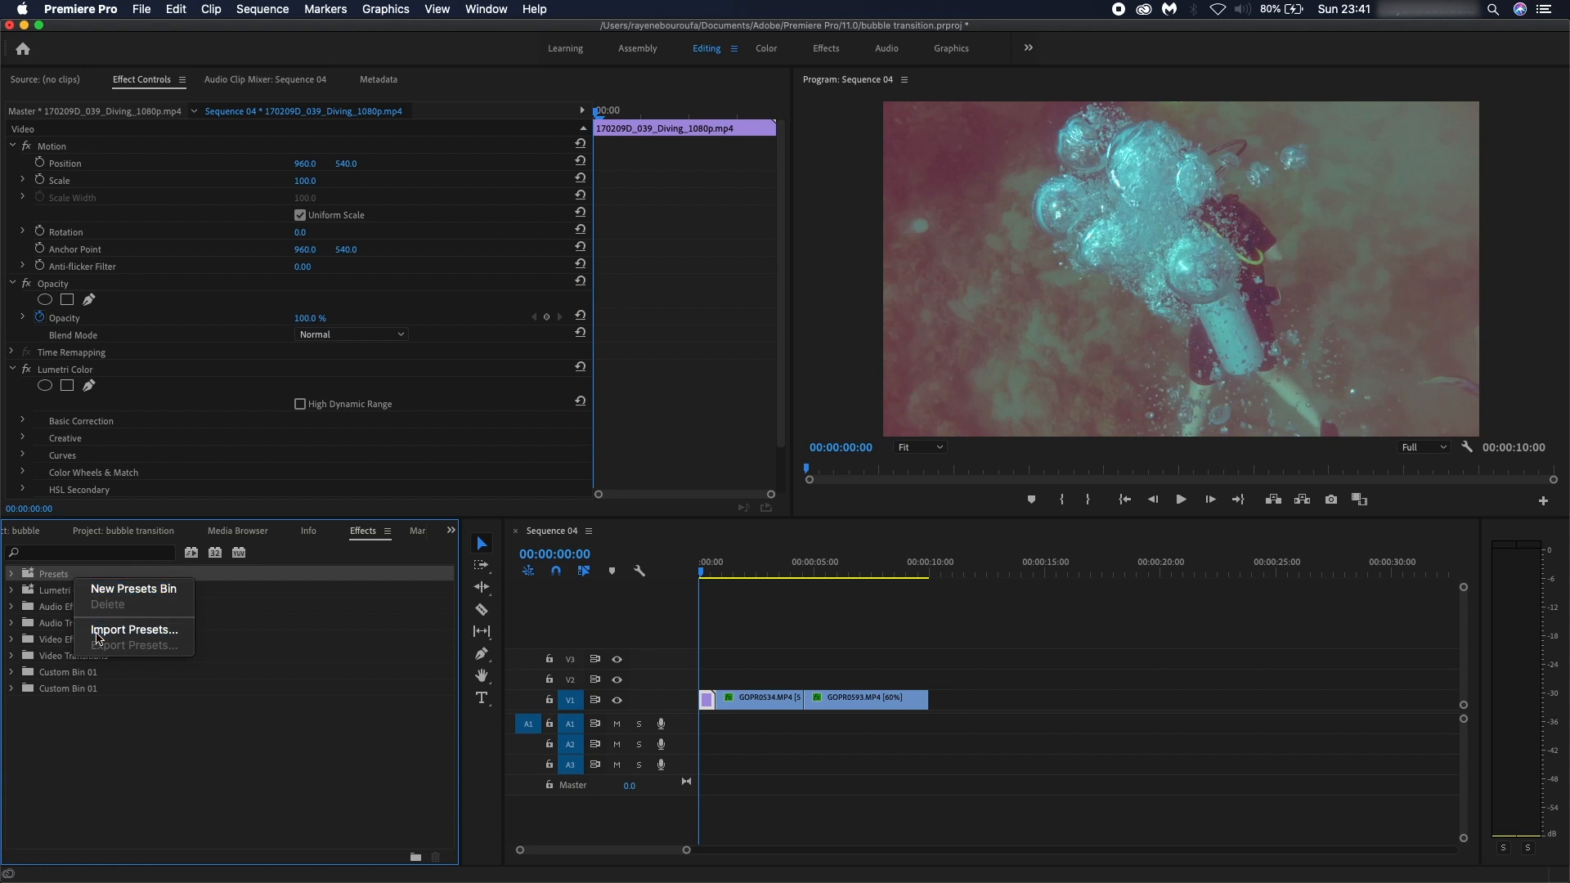
click(134, 630)
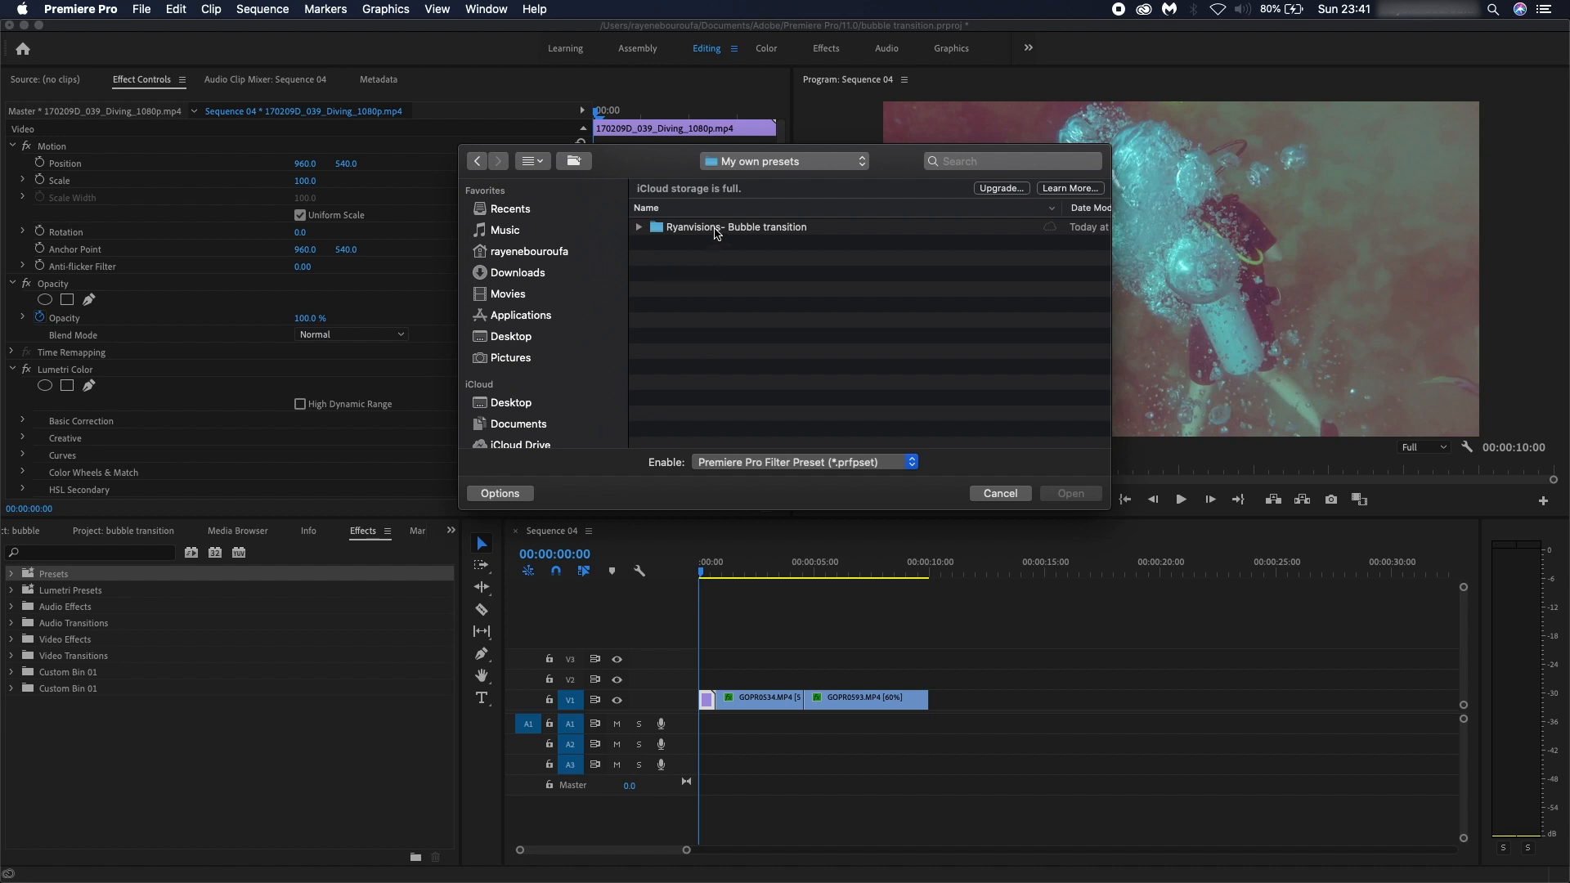
double_click(734, 226)
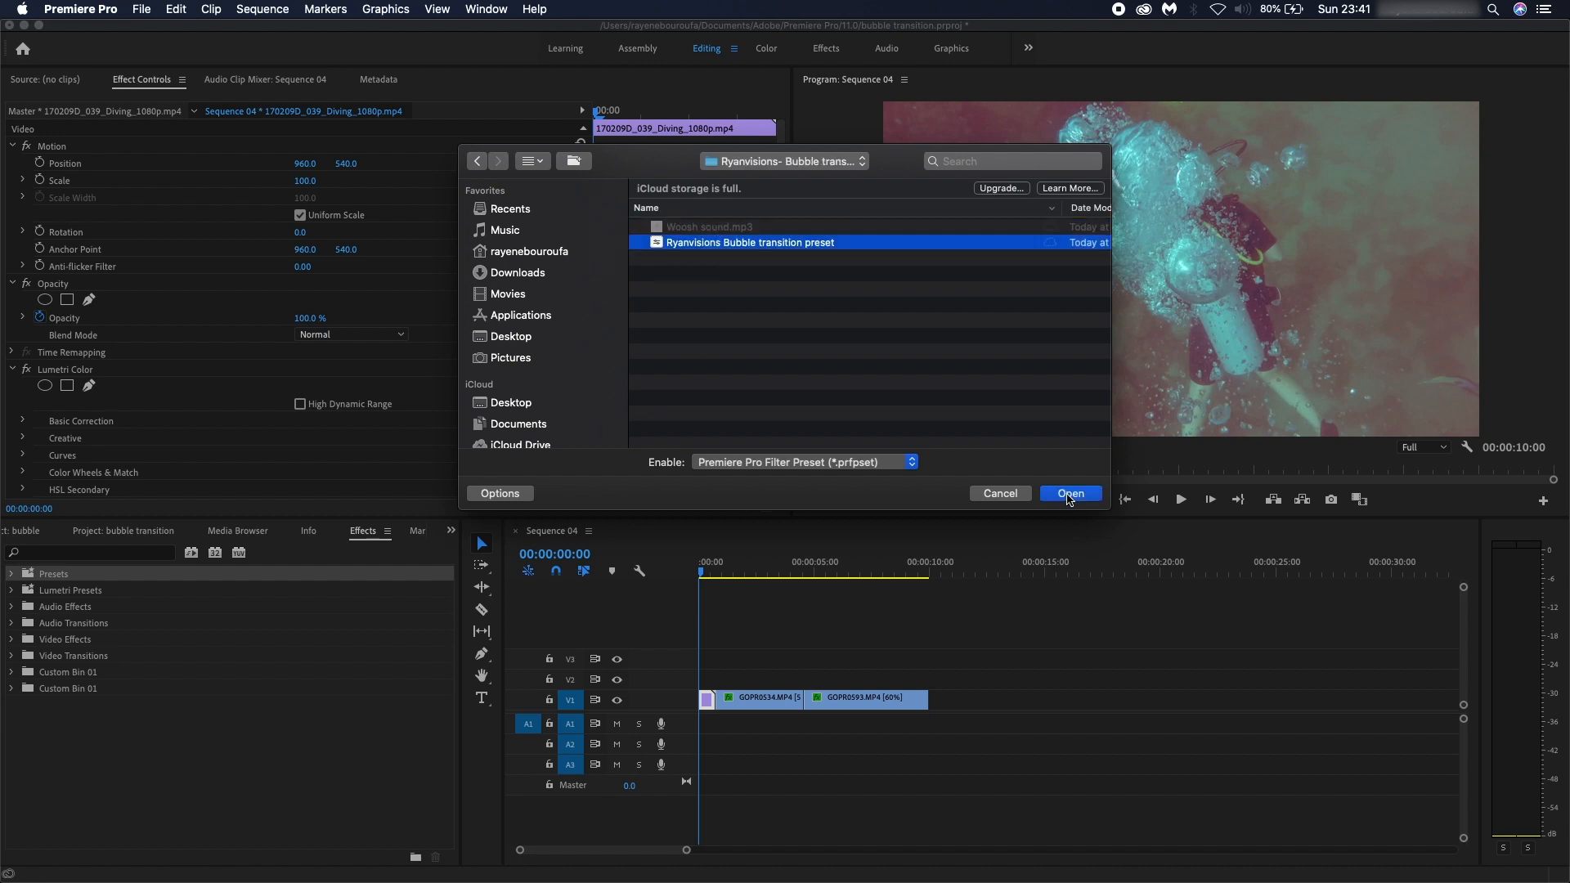
click(1069, 494)
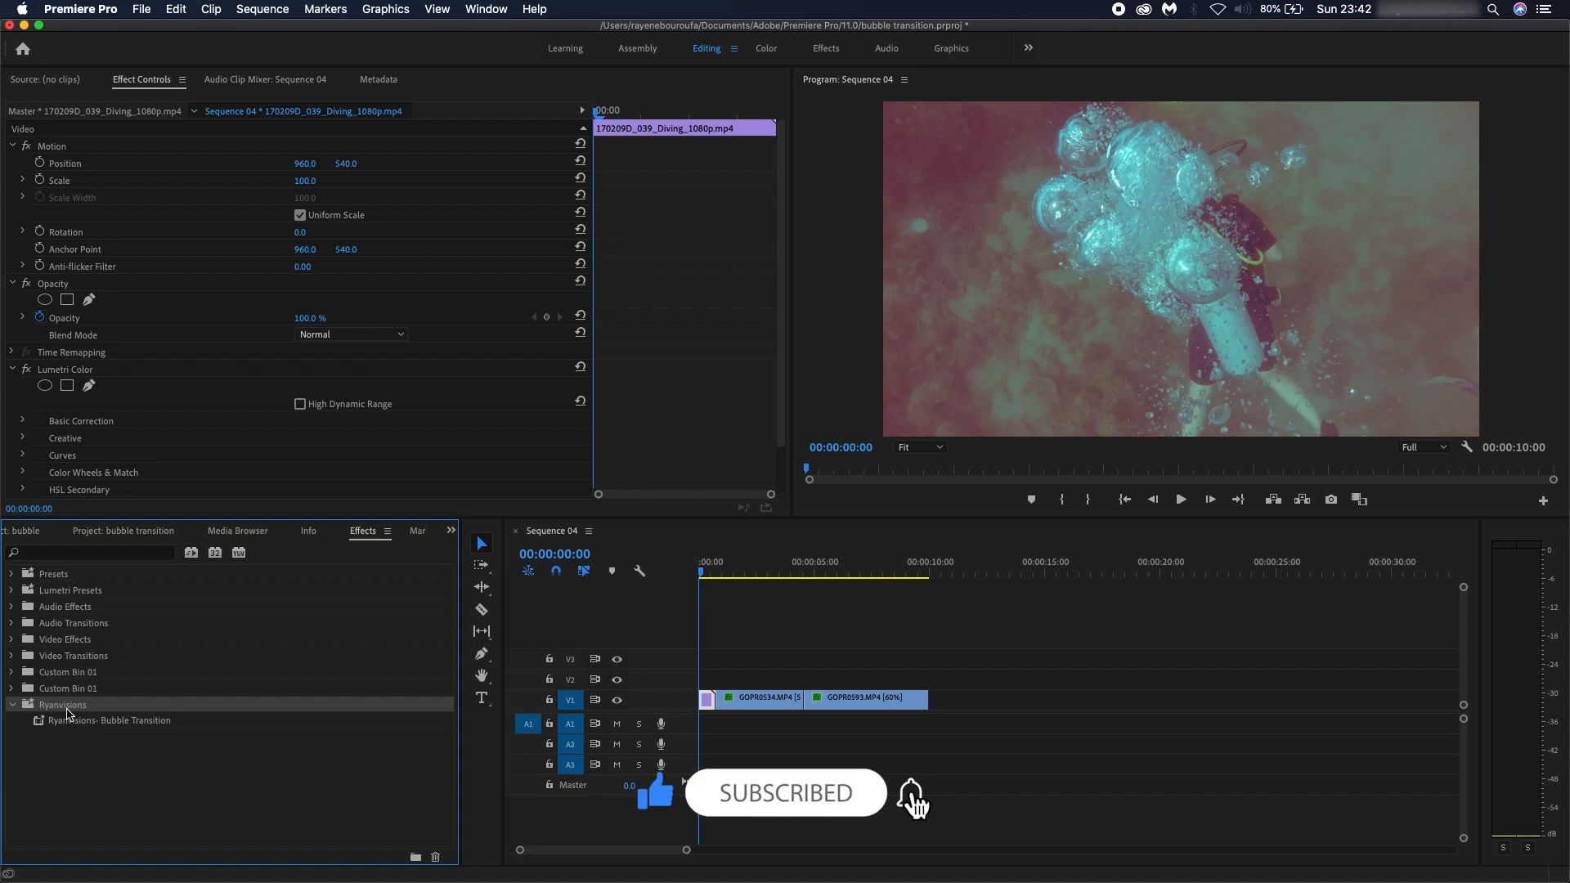
right_click(58, 705)
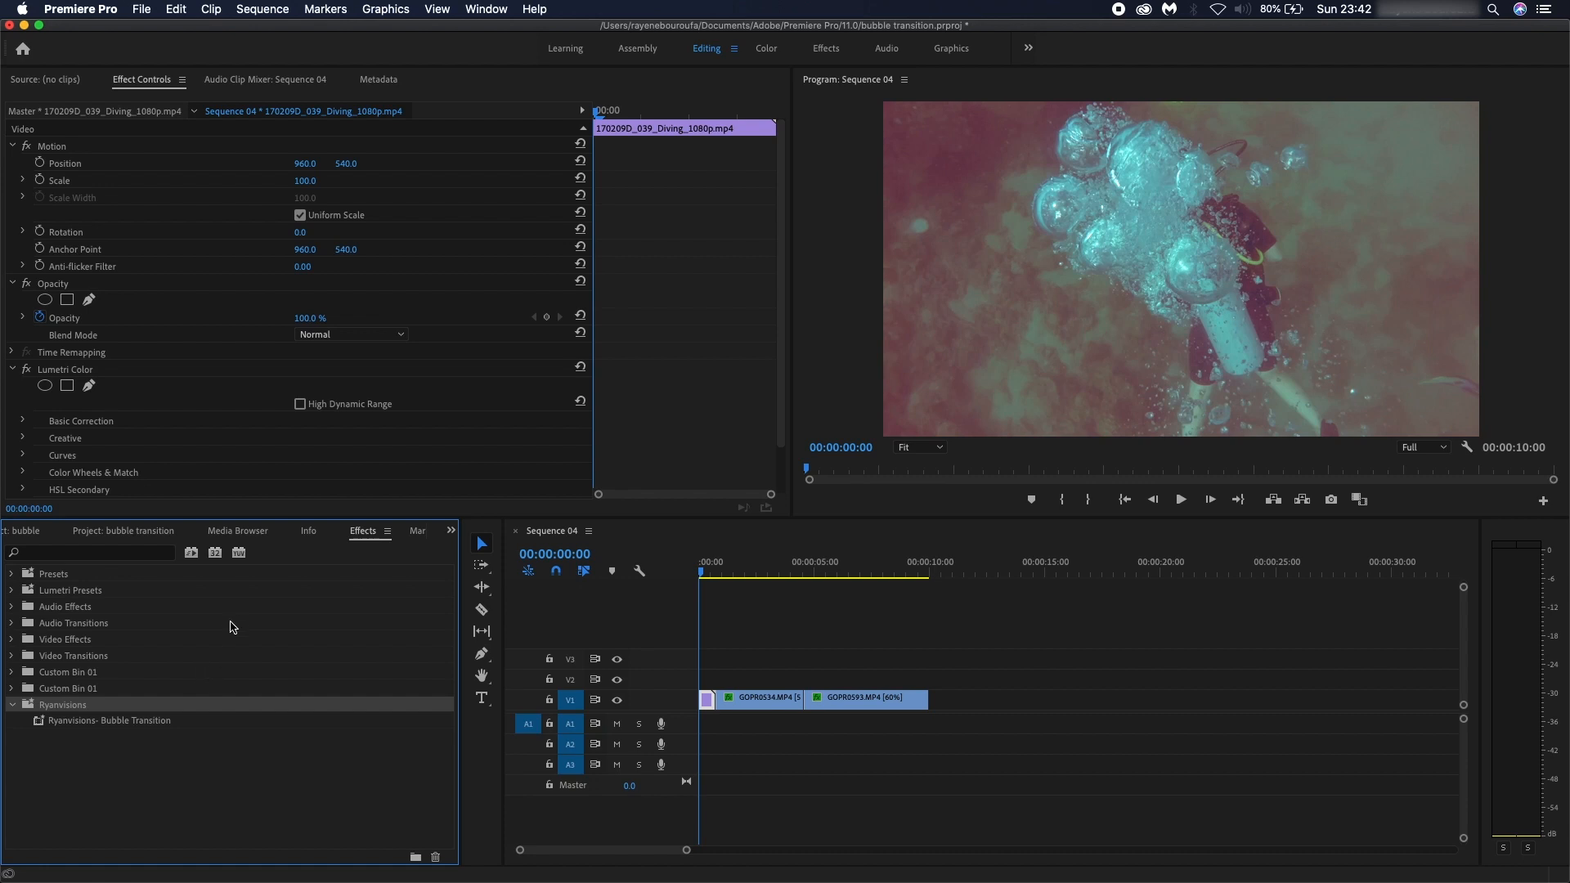
mouse_move(253, 589)
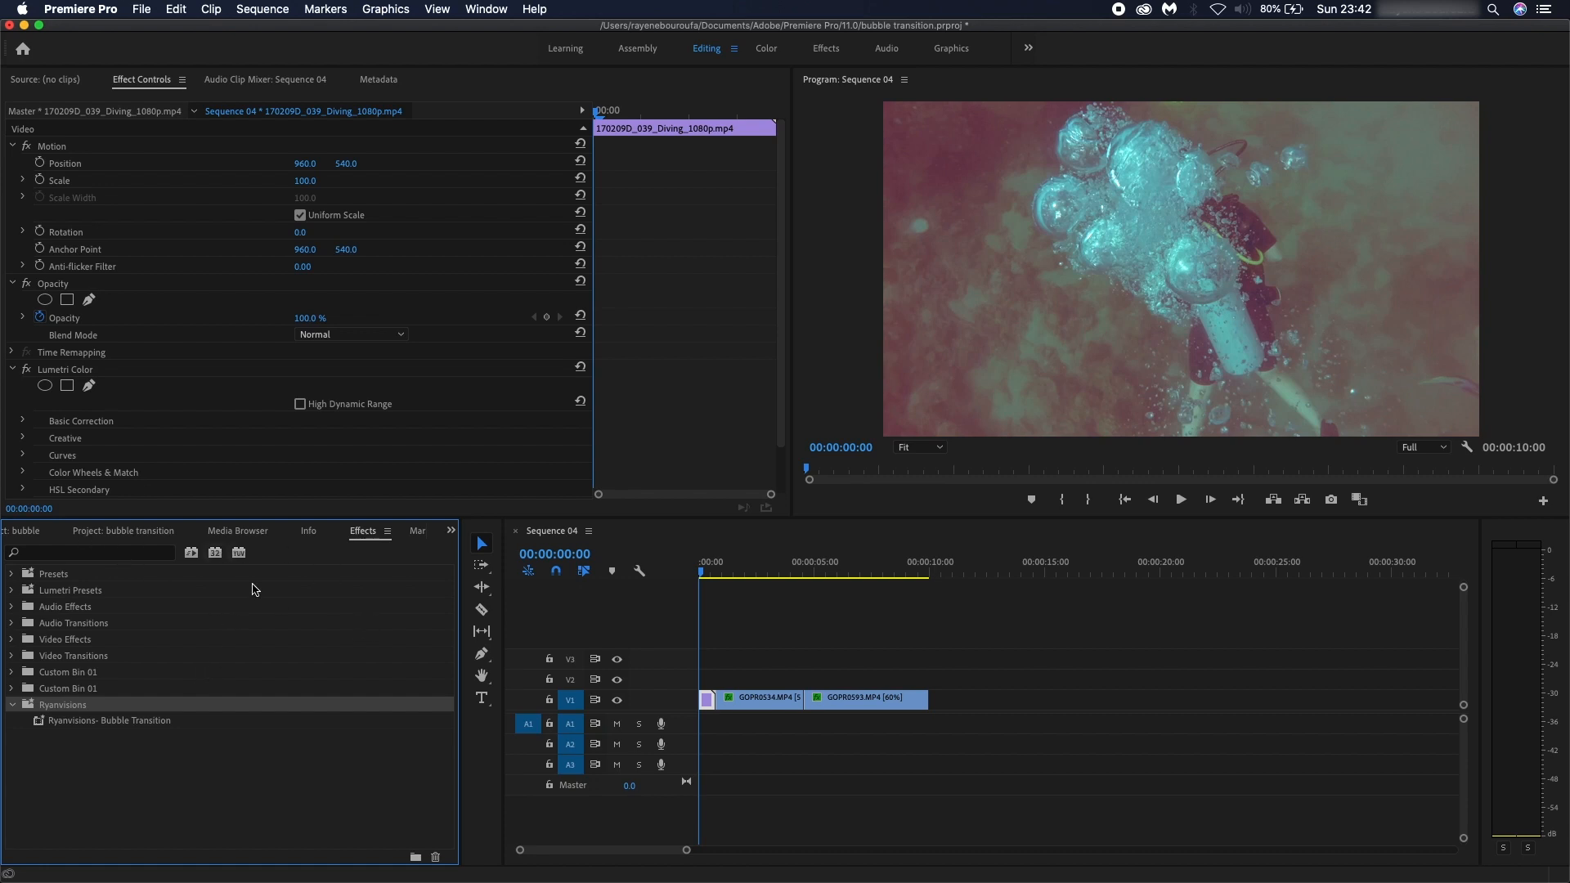
Step: Create a new adjustment layer and drop it on V2 above the cut between the diving clips
click(121, 530)
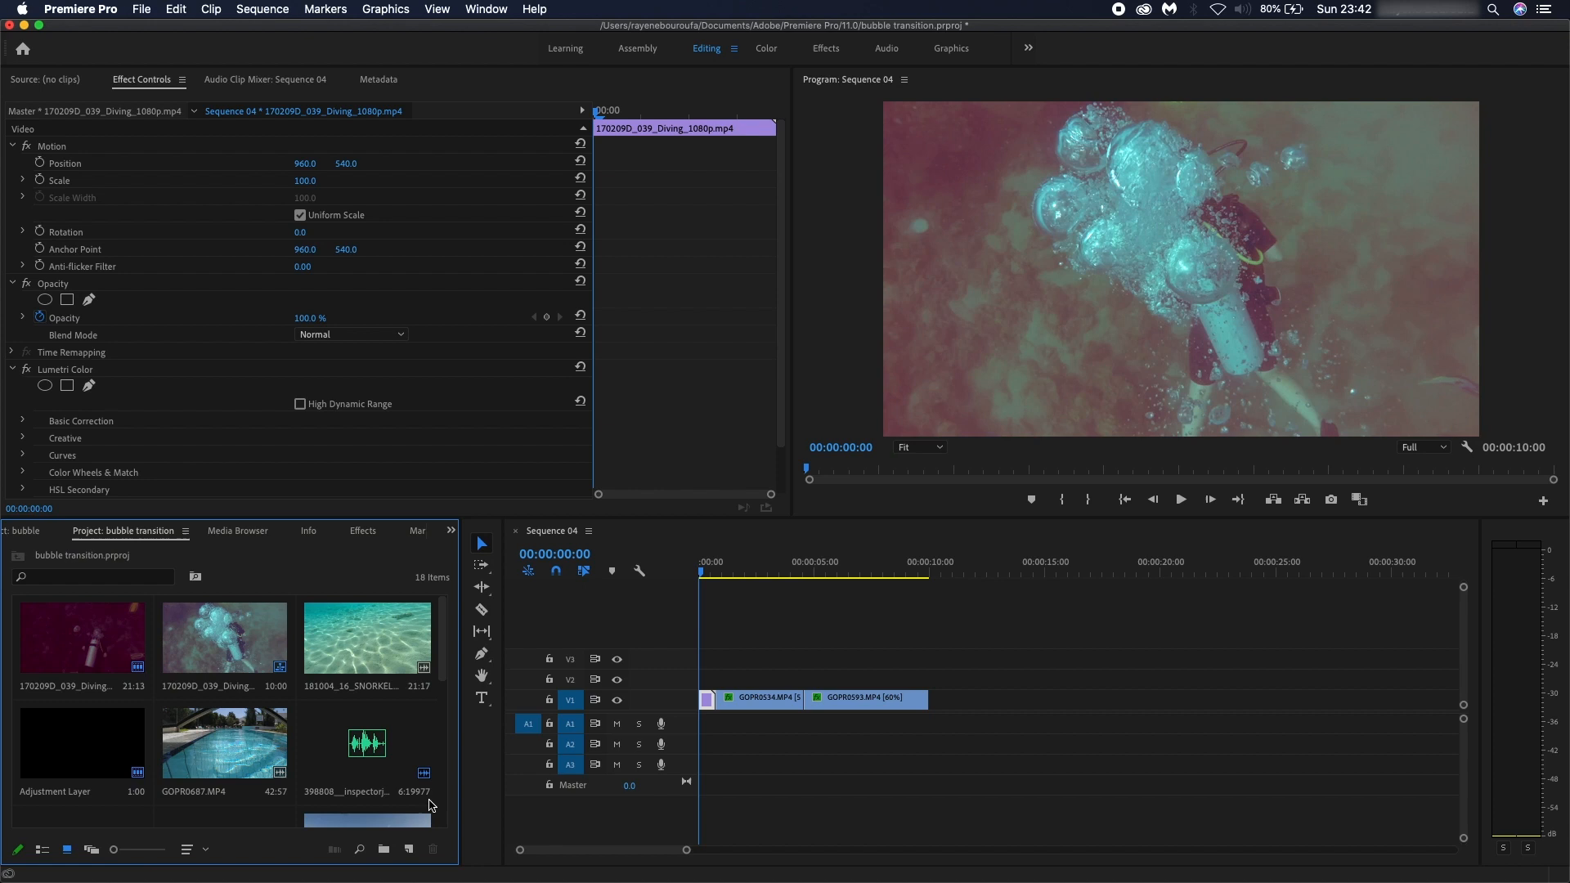
click(405, 849)
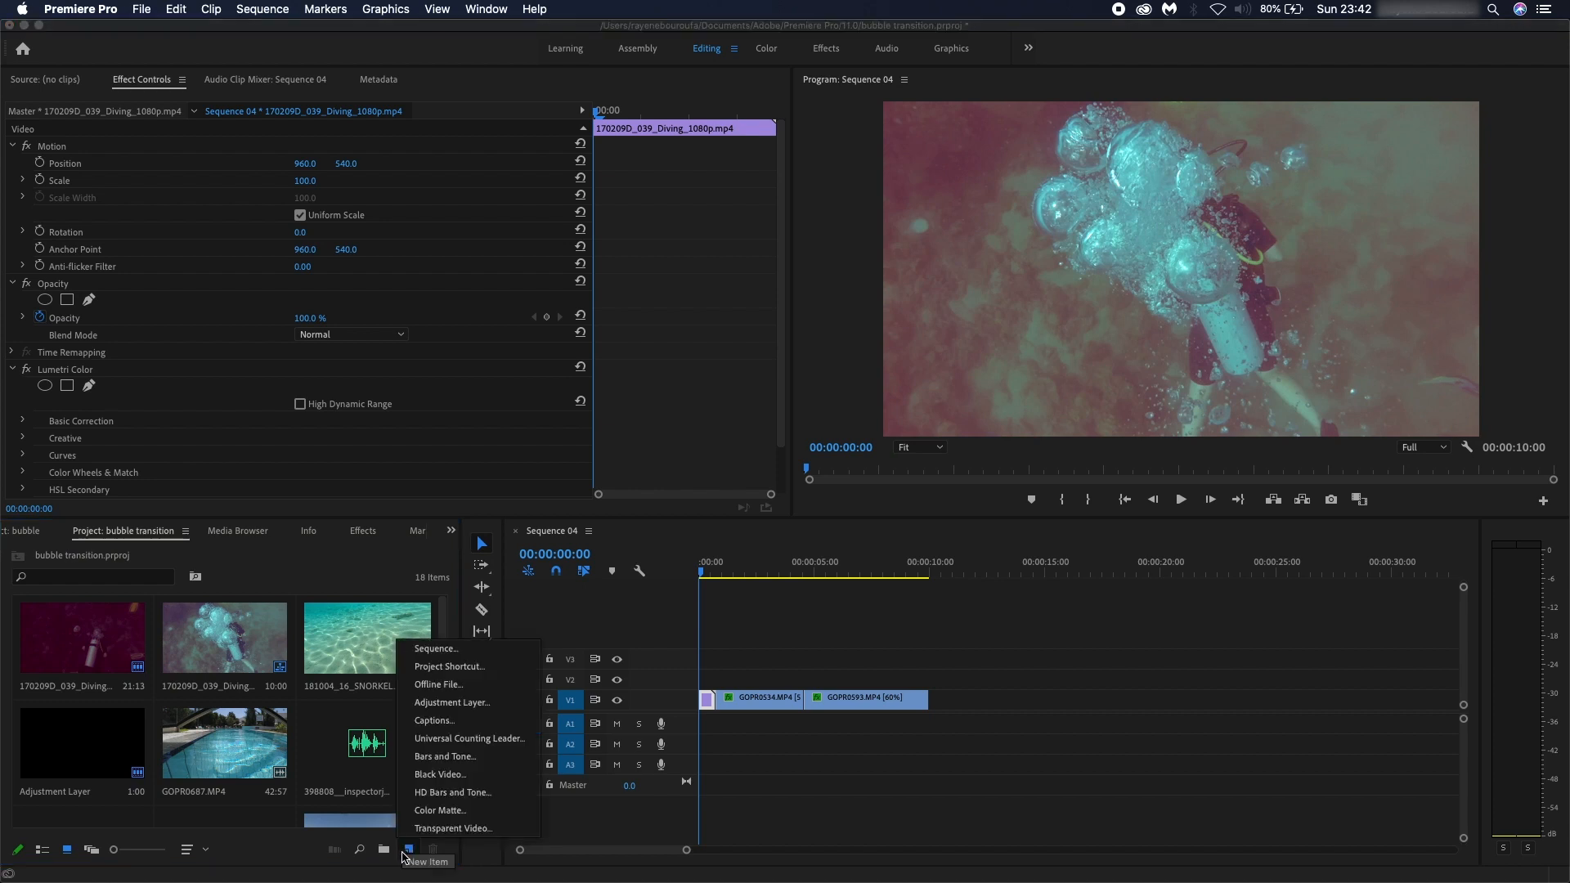
click(451, 703)
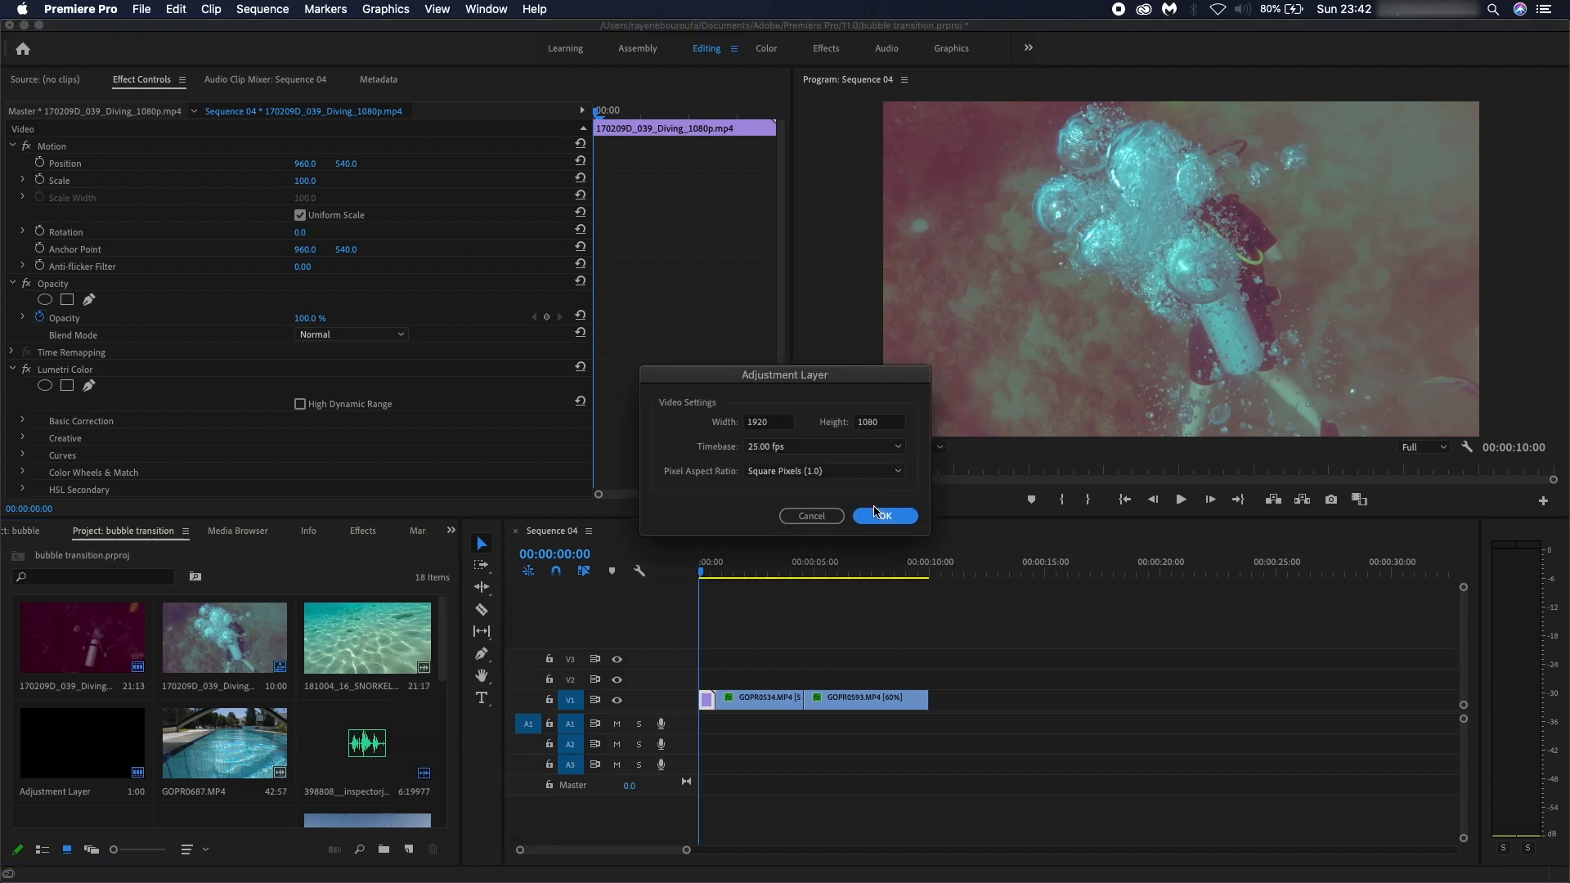
click(883, 515)
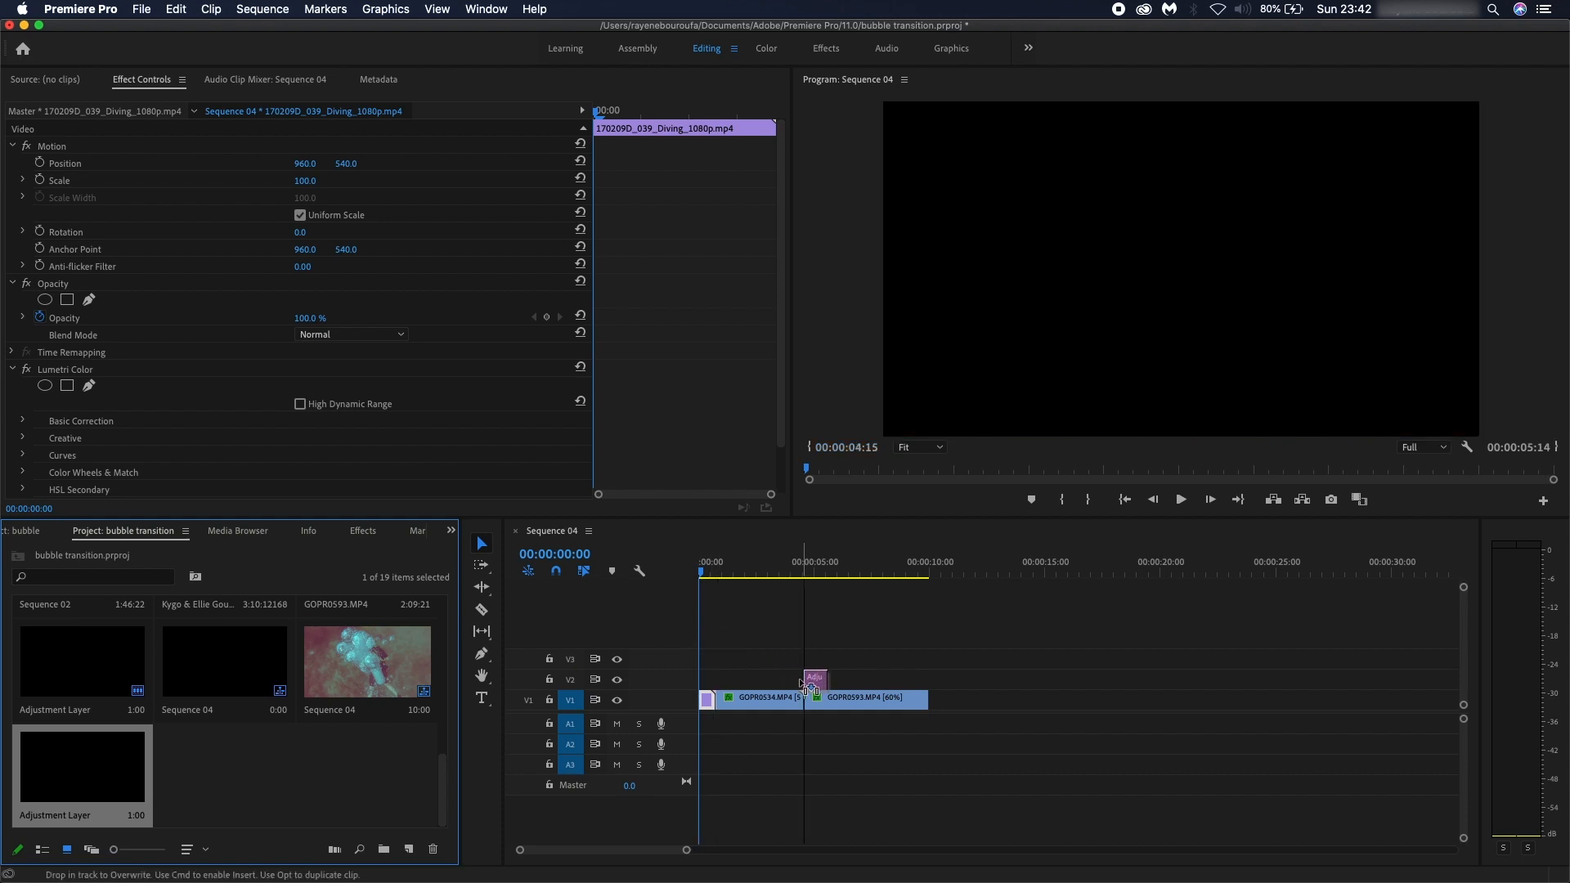
click(814, 678)
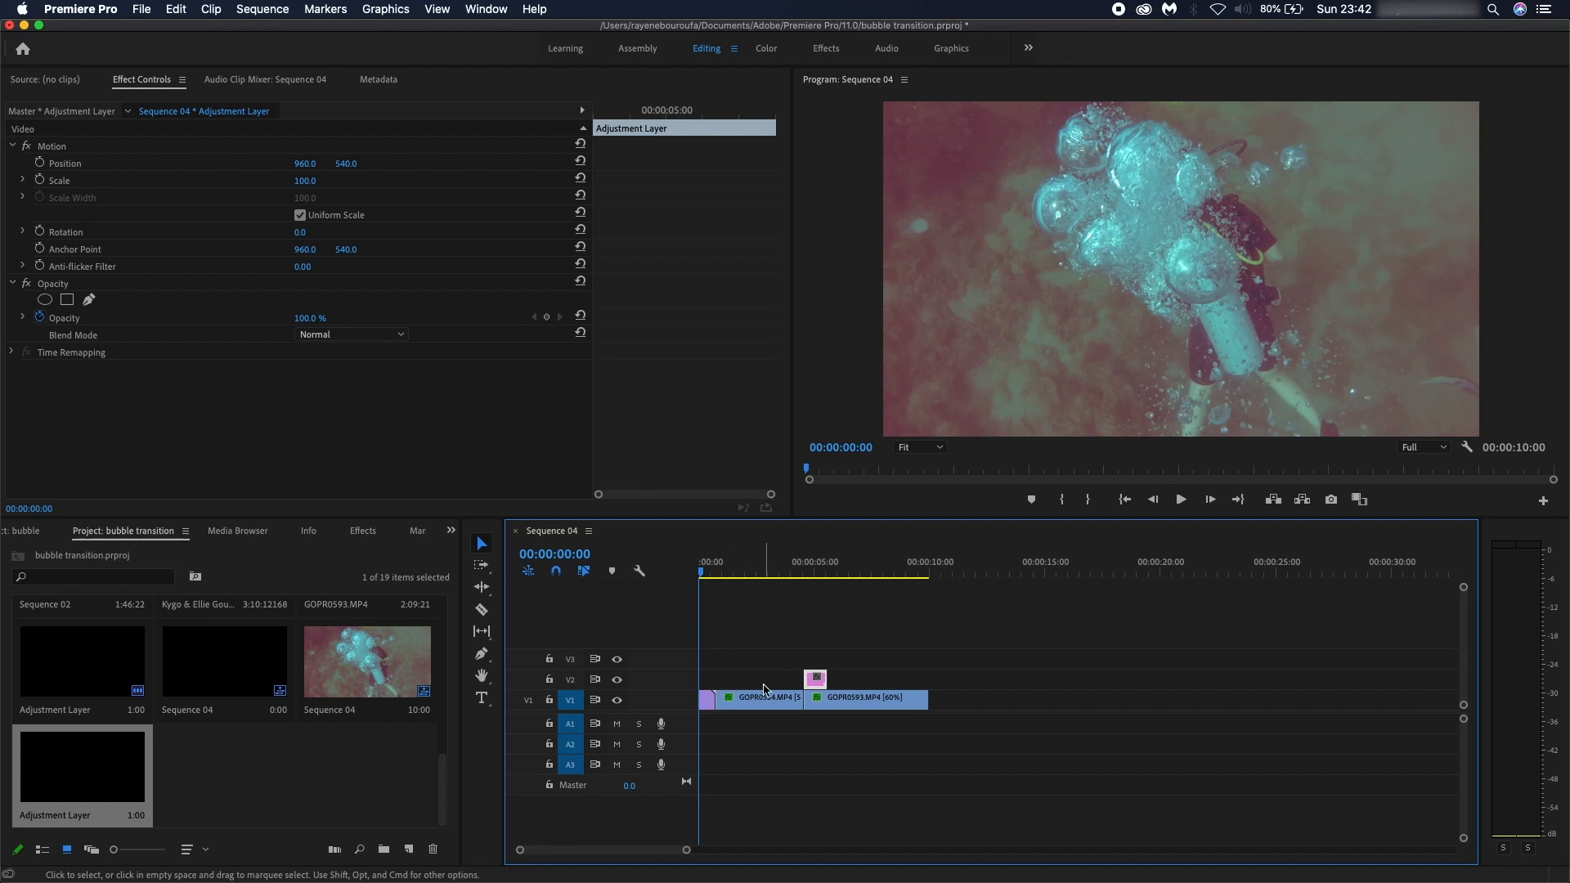
key(cmd+c)
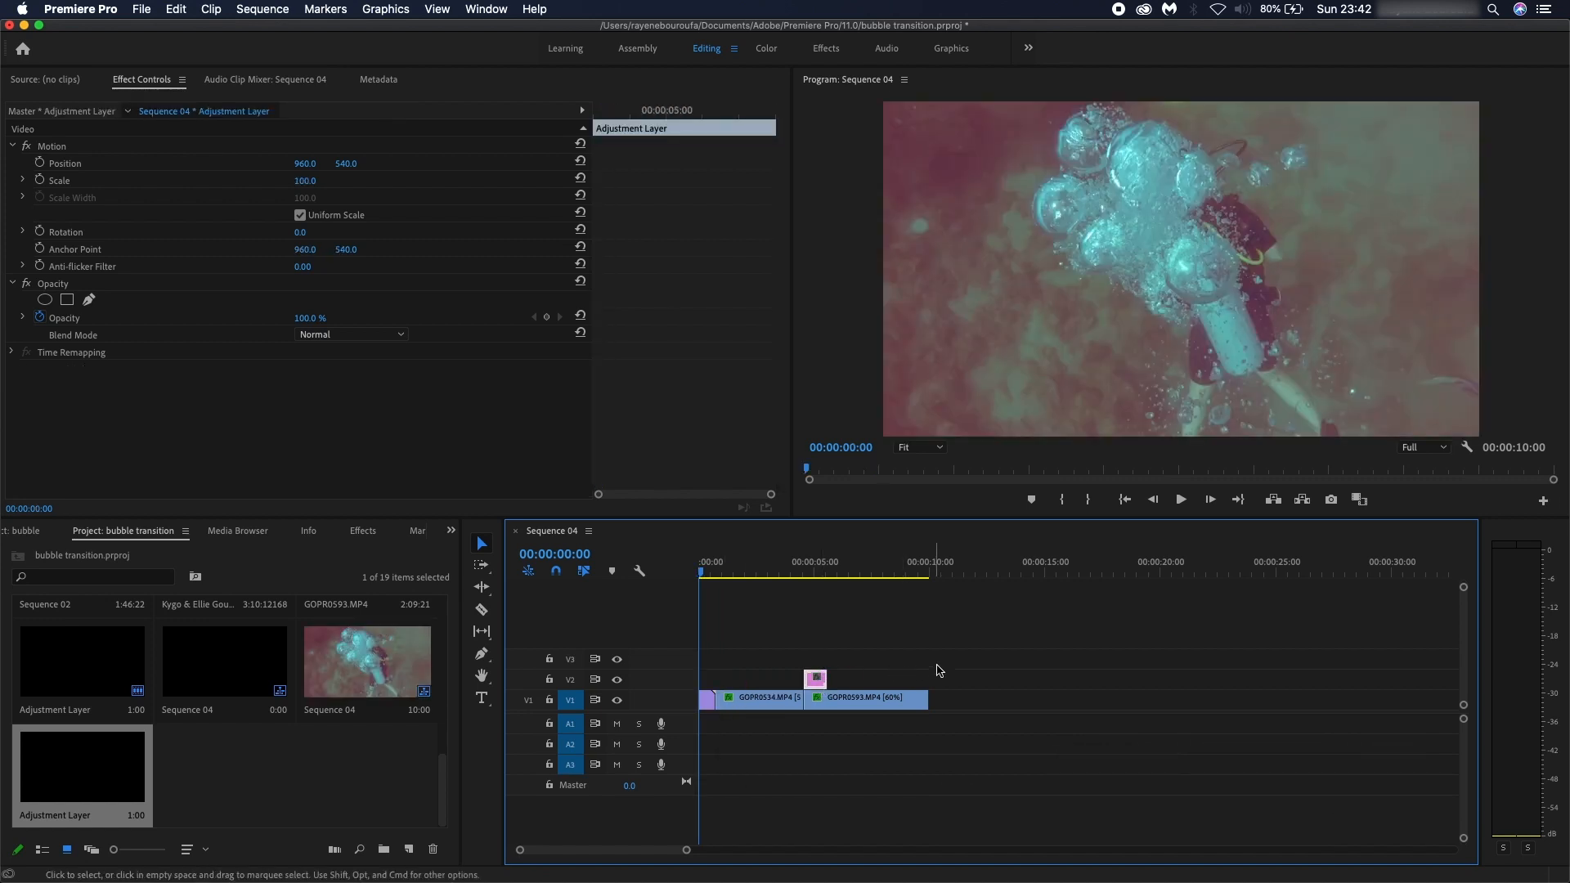
Step: Zoom in and position the ten-frame adjustment layer so it straddles the clip cut evenly
drag(82, 651, 926, 666)
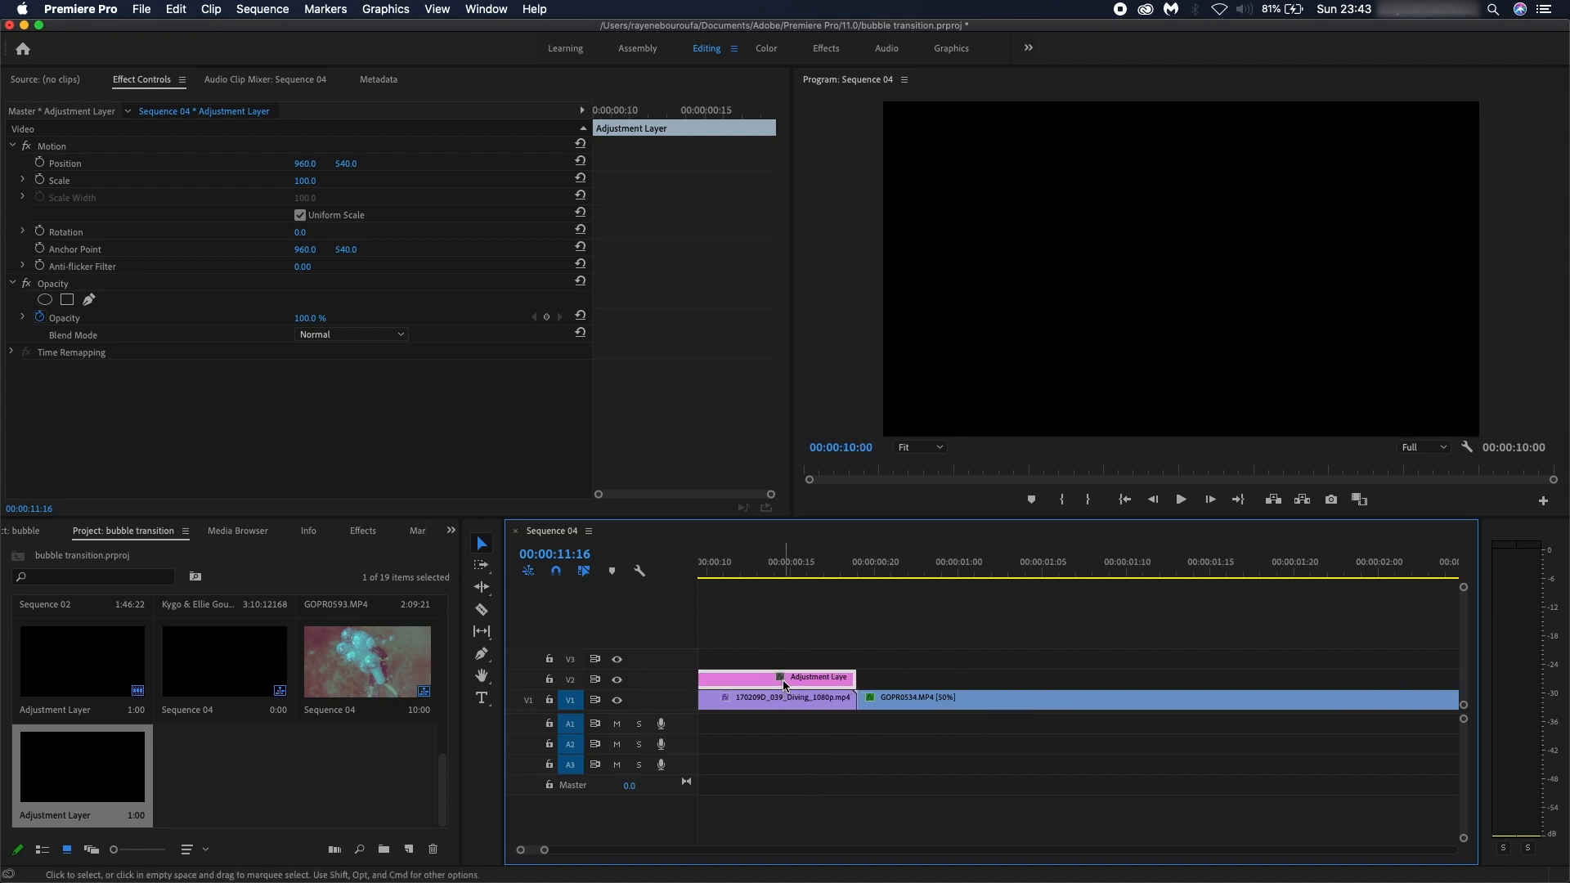
drag(782, 679, 858, 675)
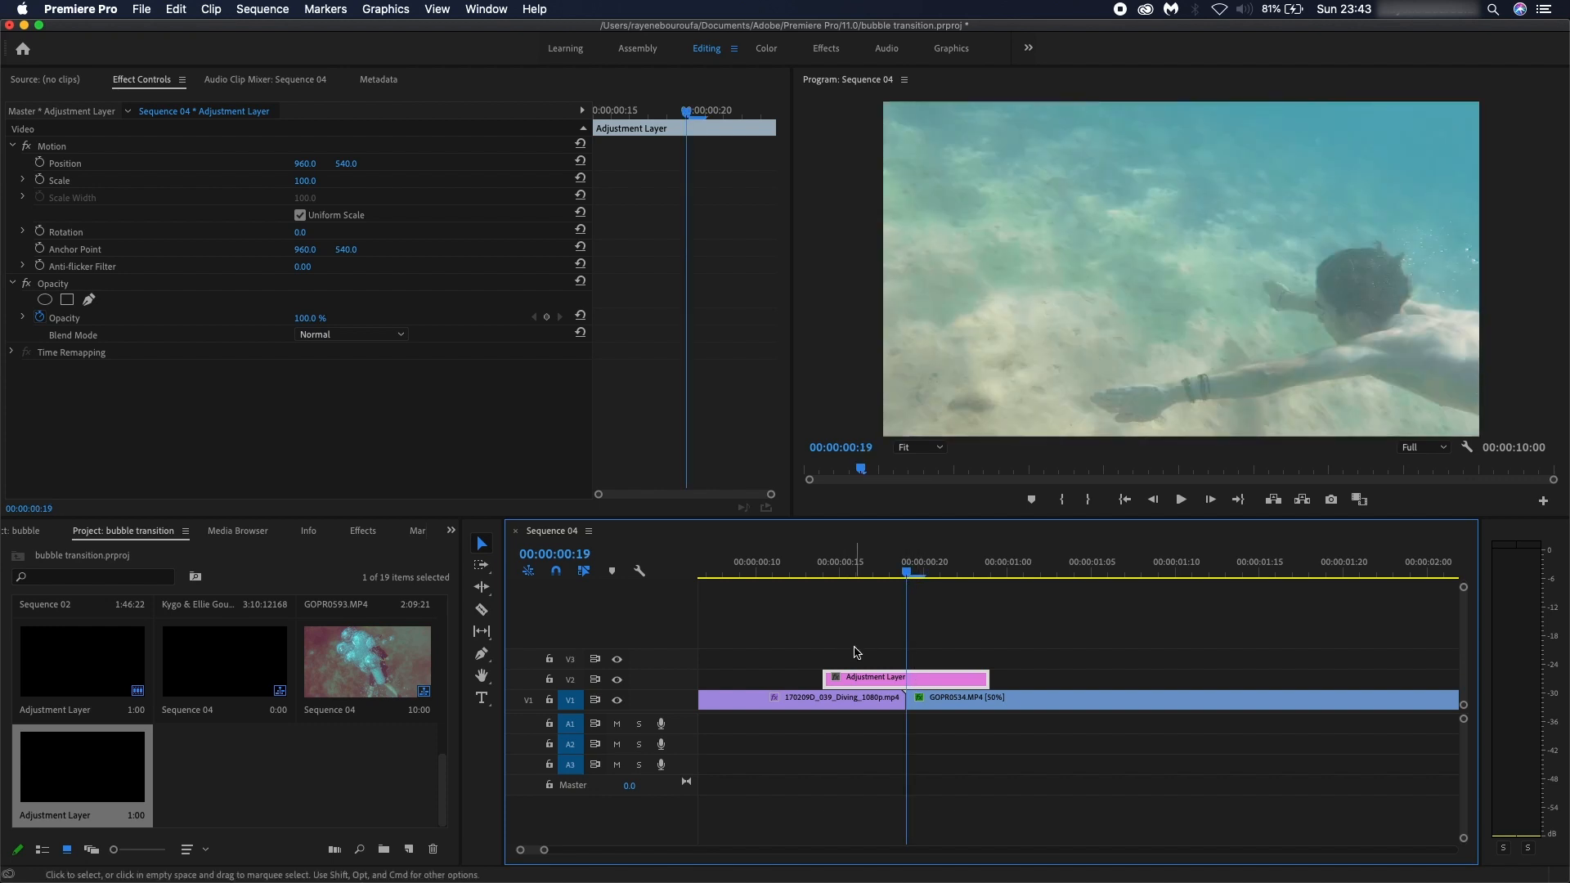
mouse_move(860, 589)
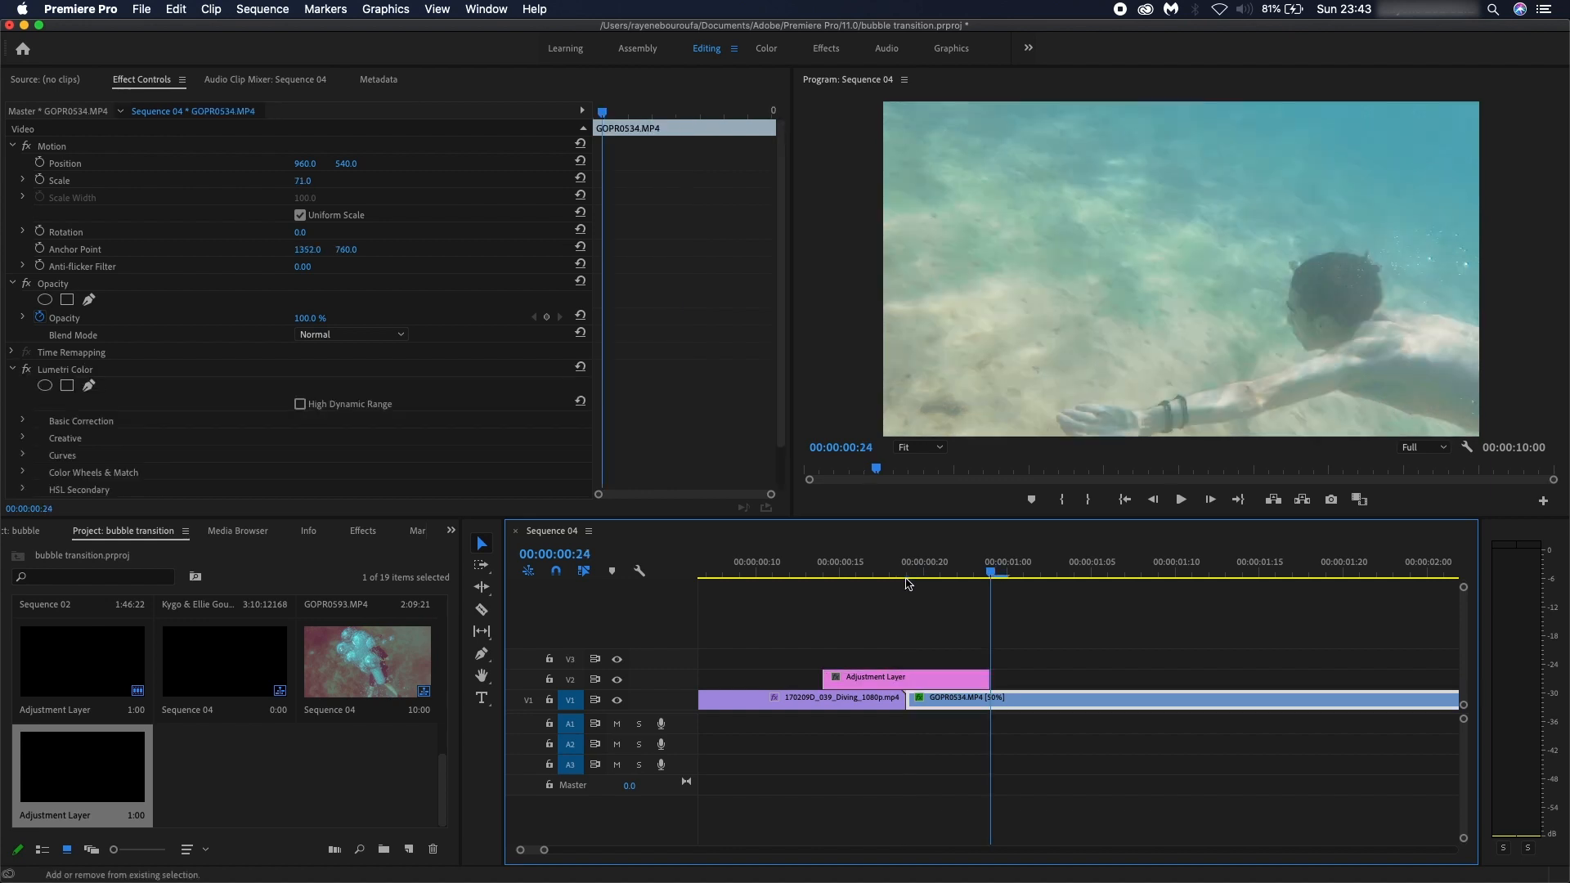
click(906, 572)
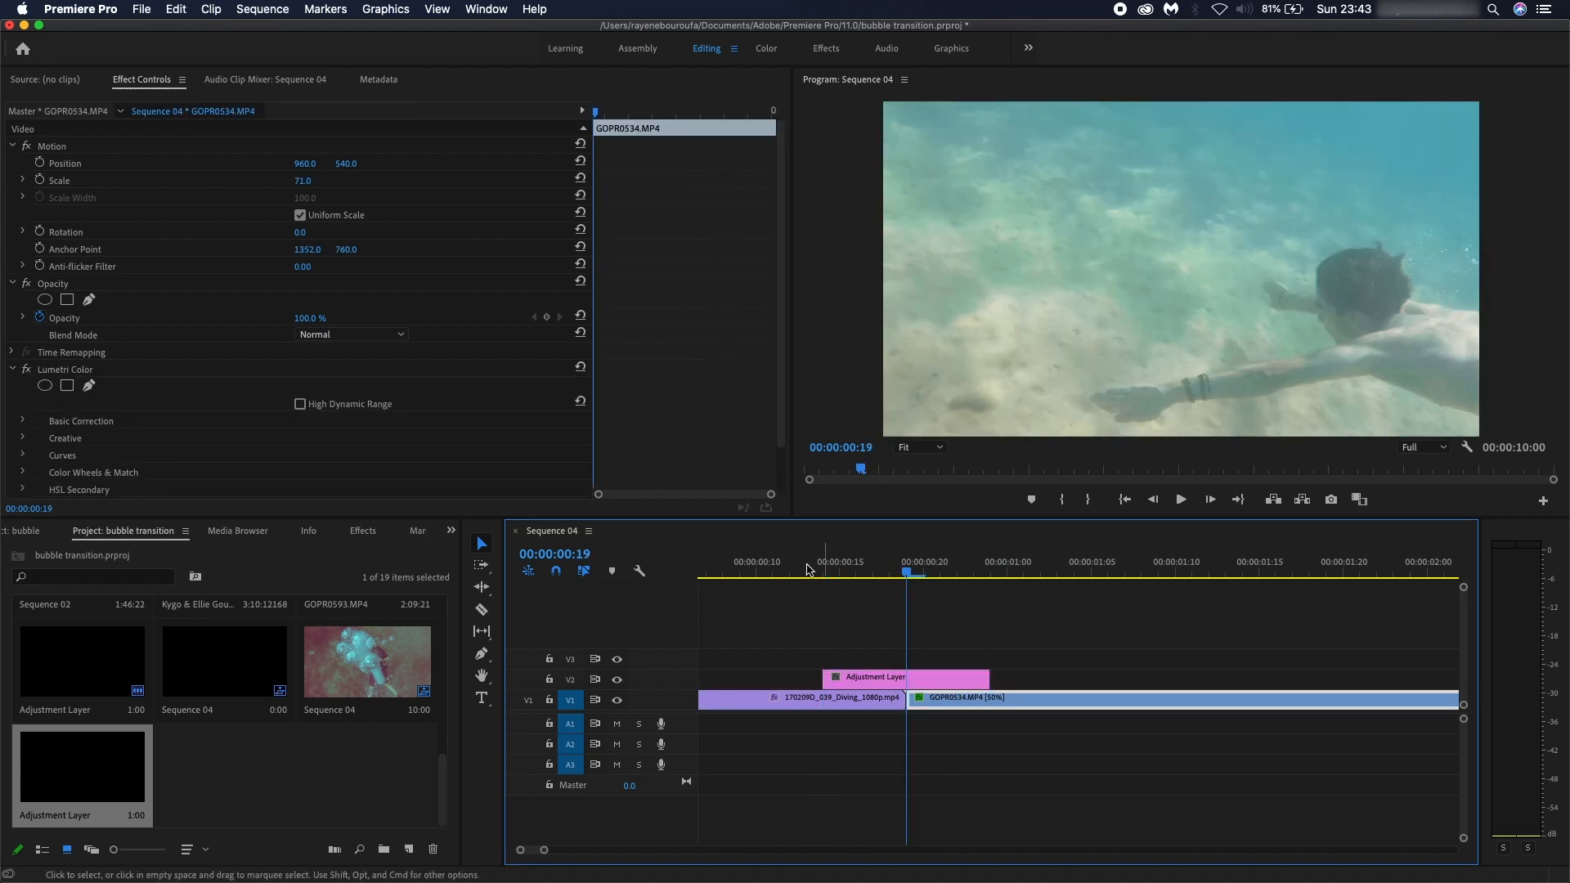
click(905, 677)
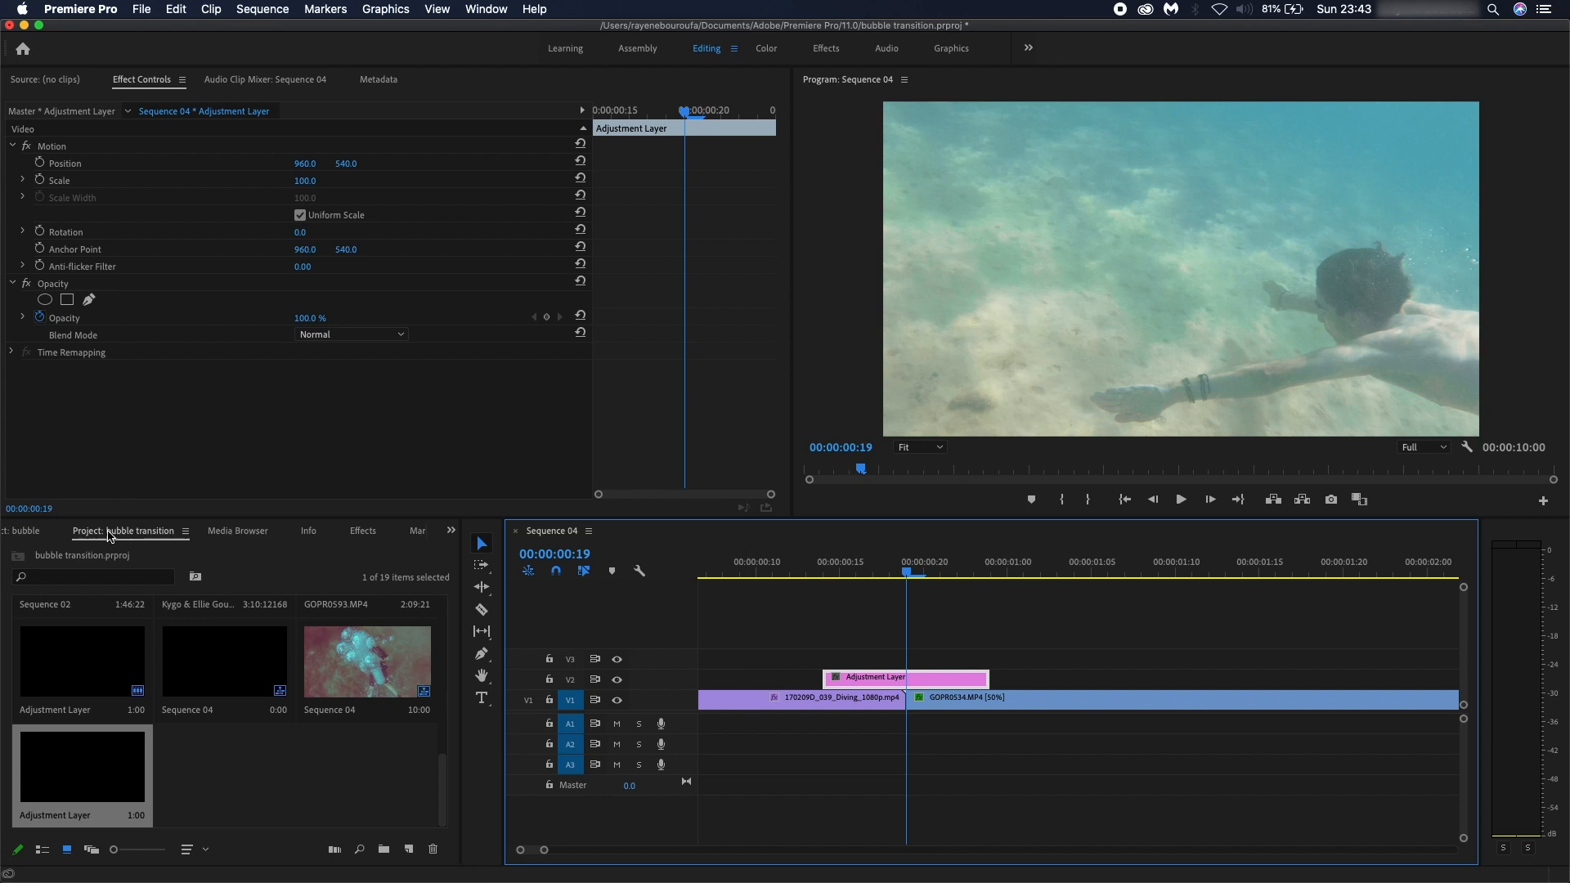
Step: Apply the Ryanvisions- Bubble Transition preset to the adjustment layer and scrub the cut to preview it
click(362, 529)
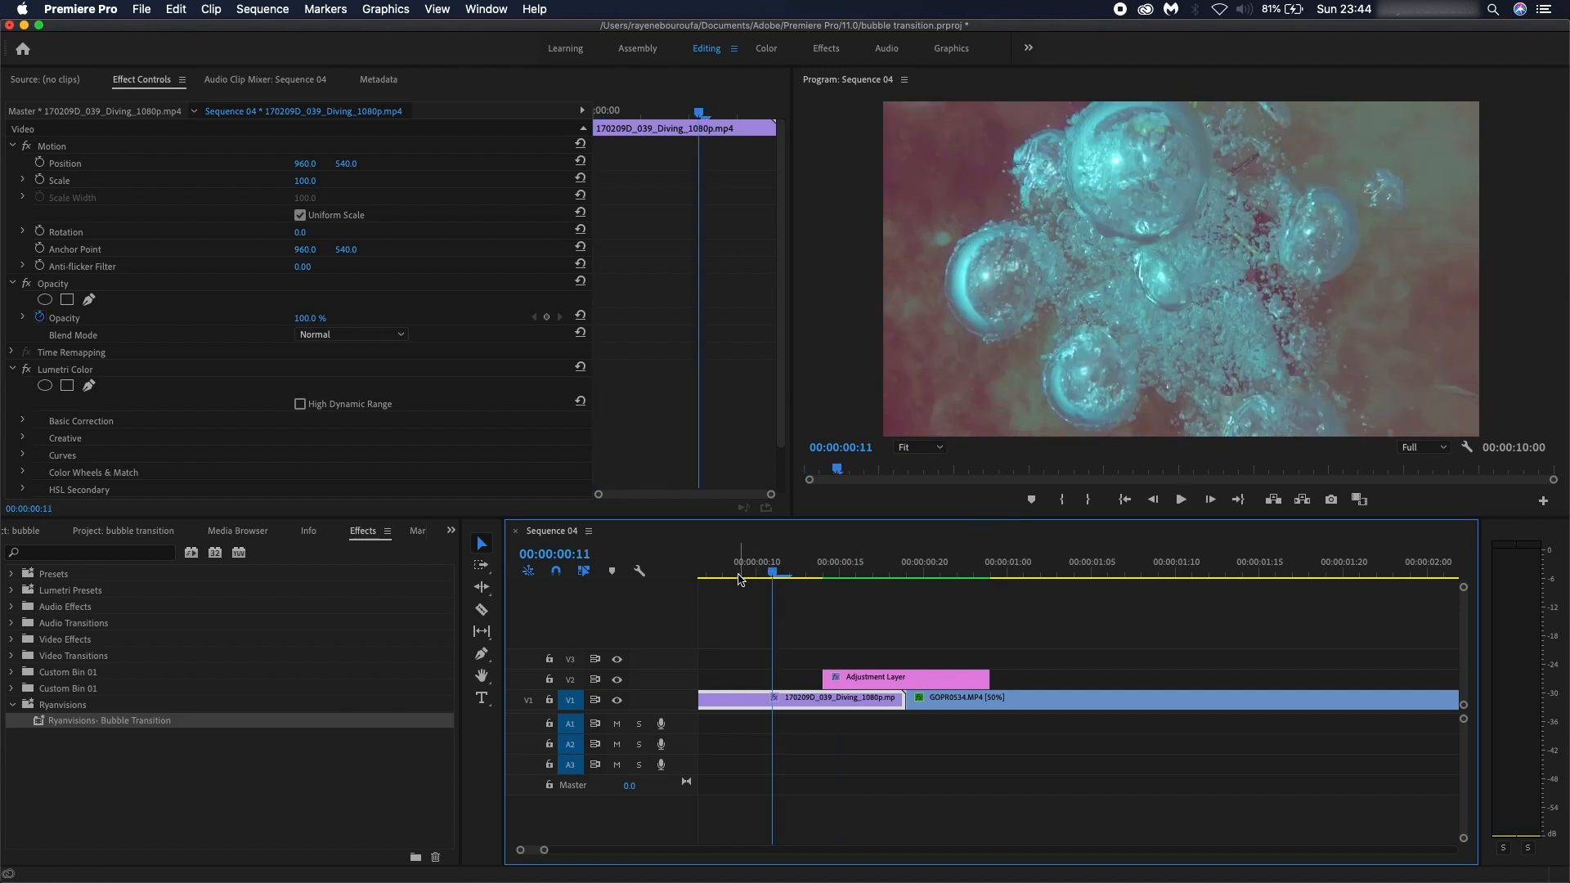
click(981, 581)
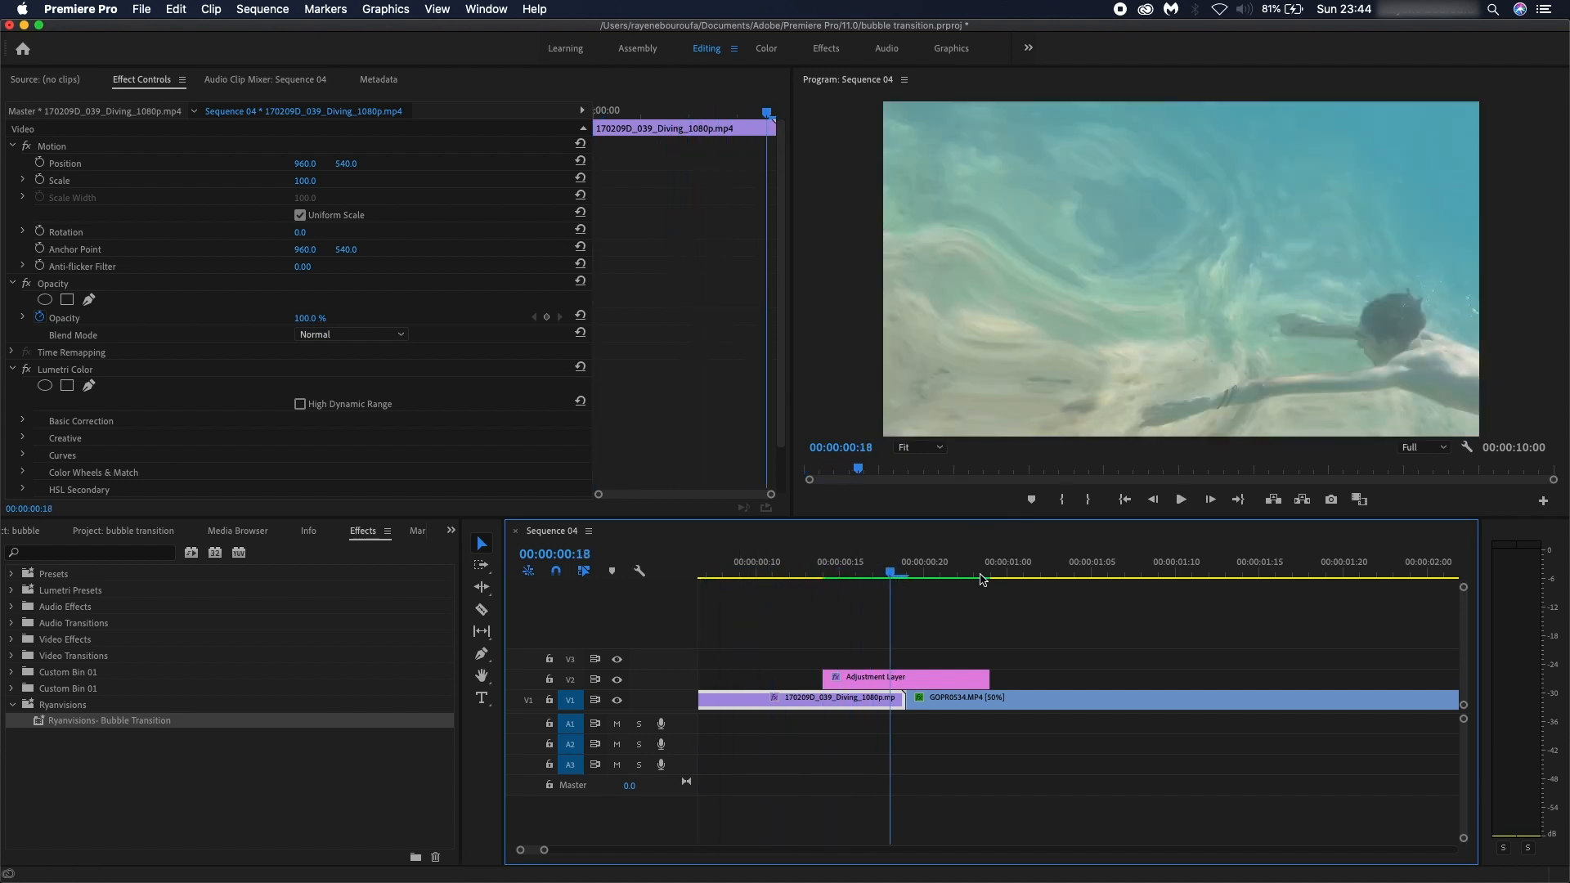
click(772, 575)
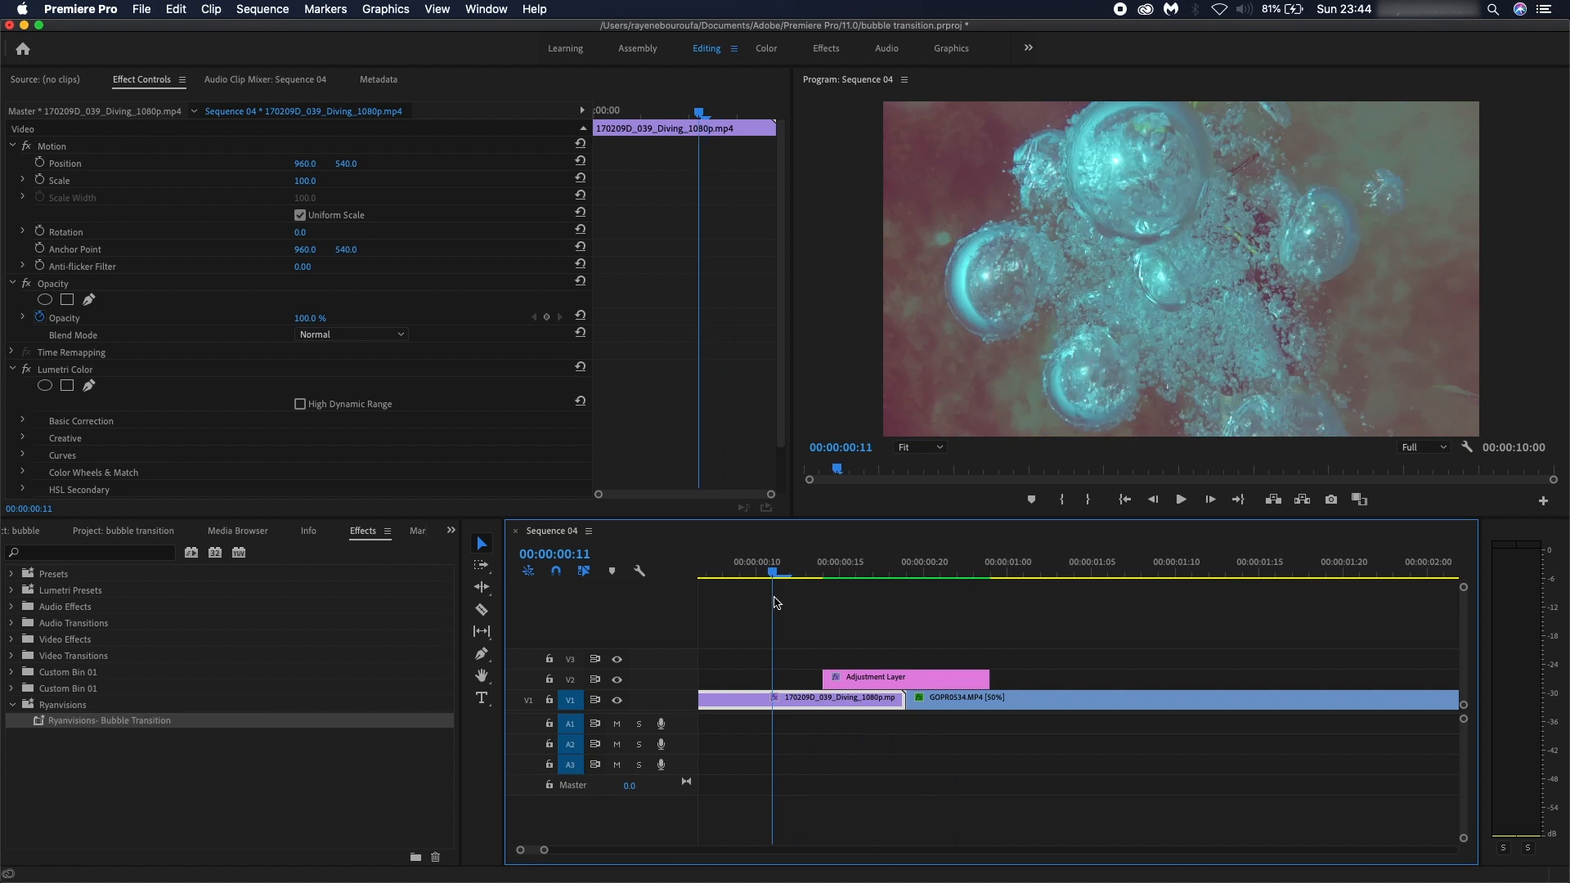
click(973, 574)
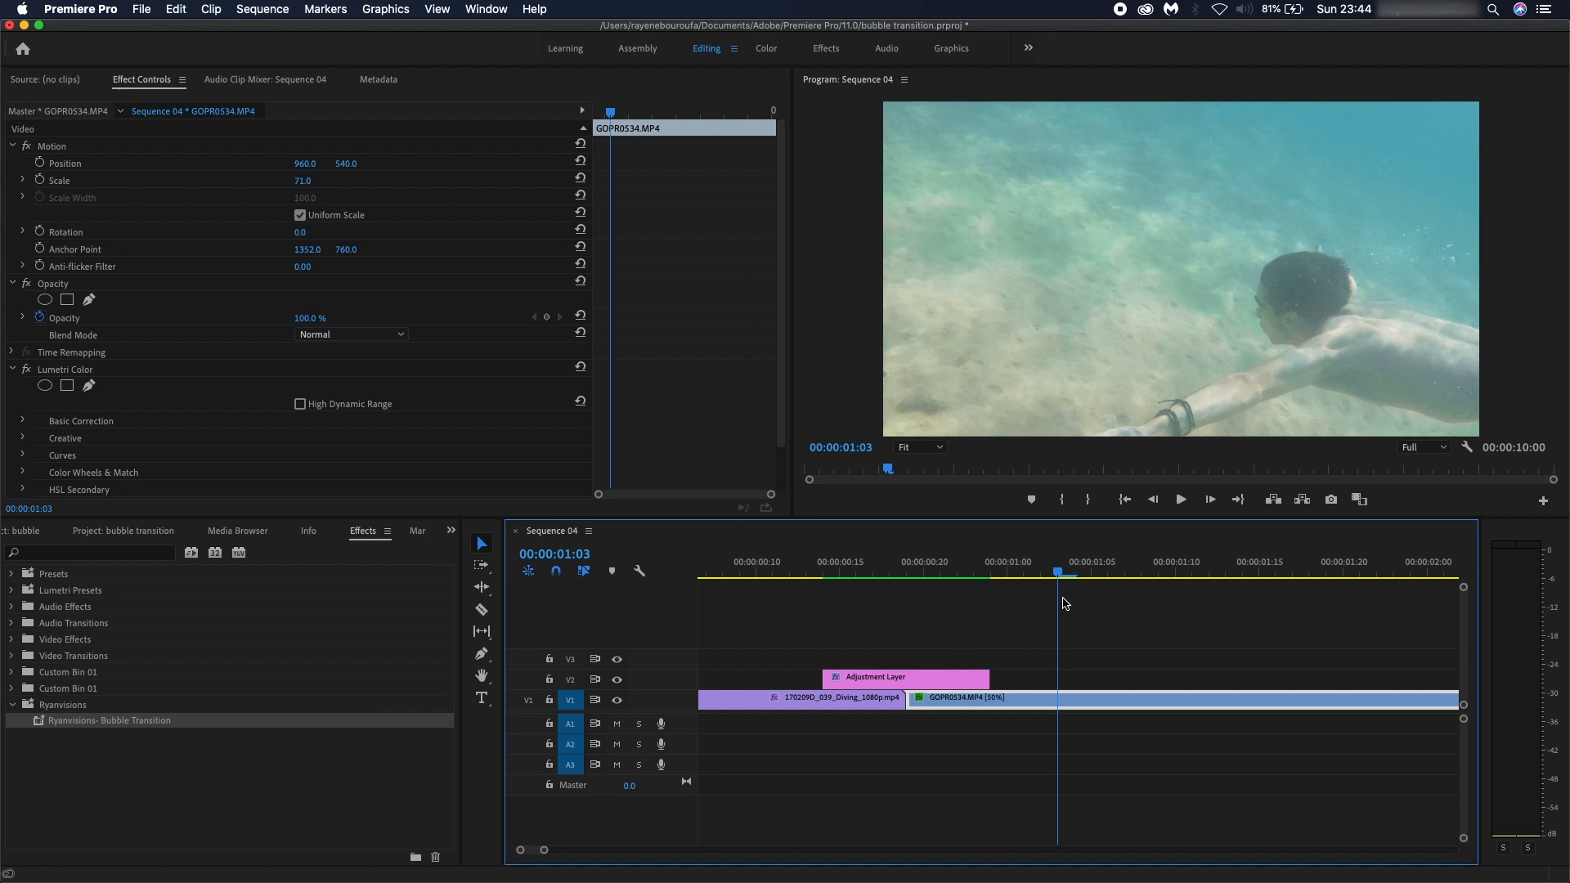
click(807, 574)
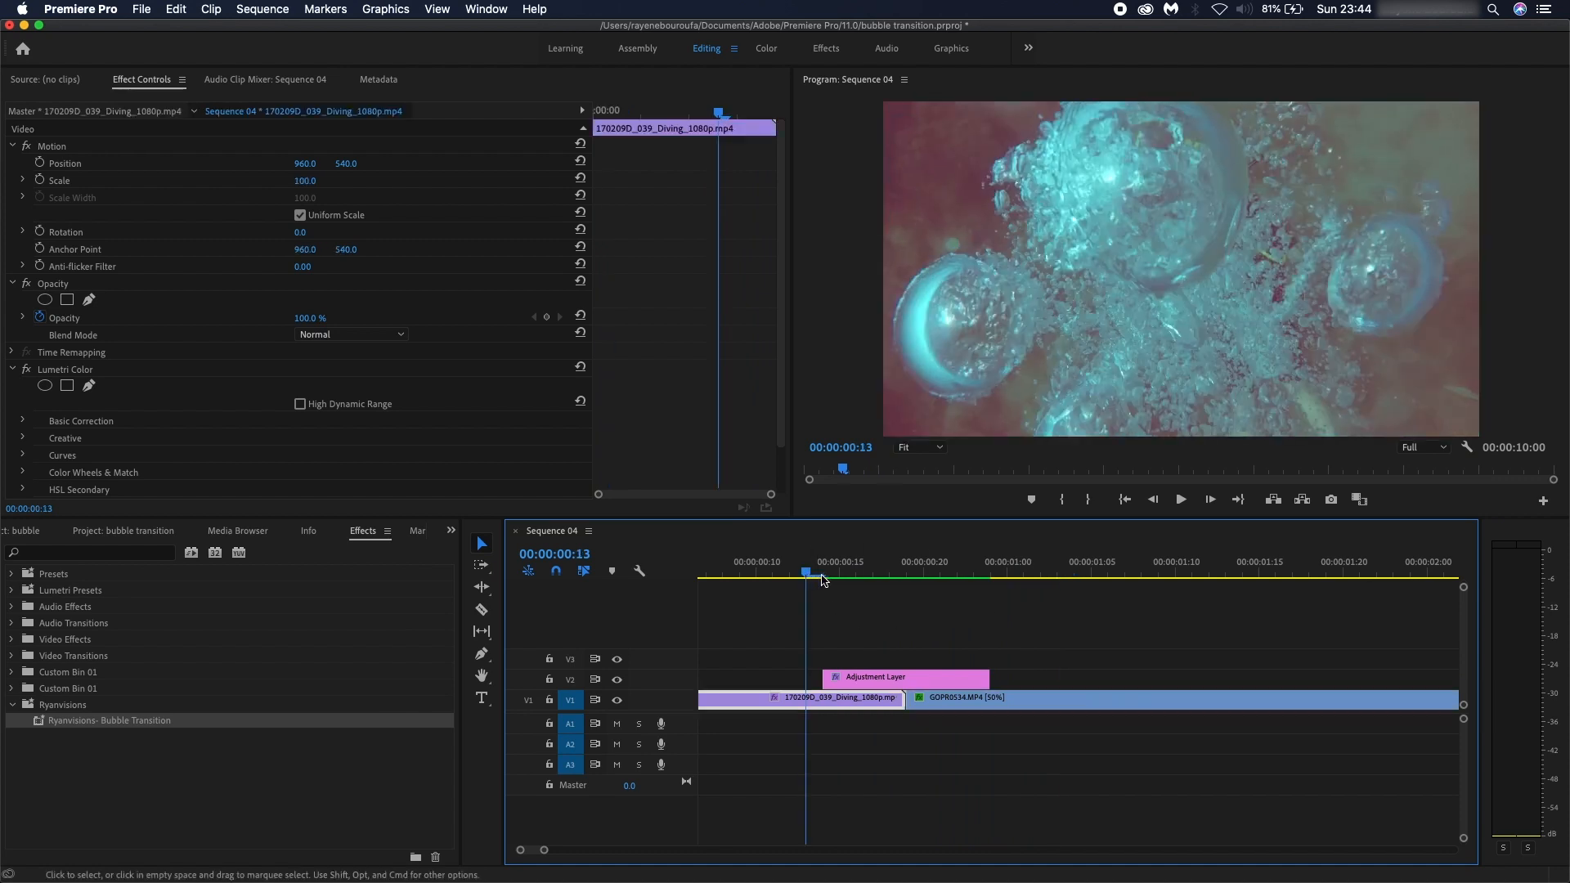
click(1024, 572)
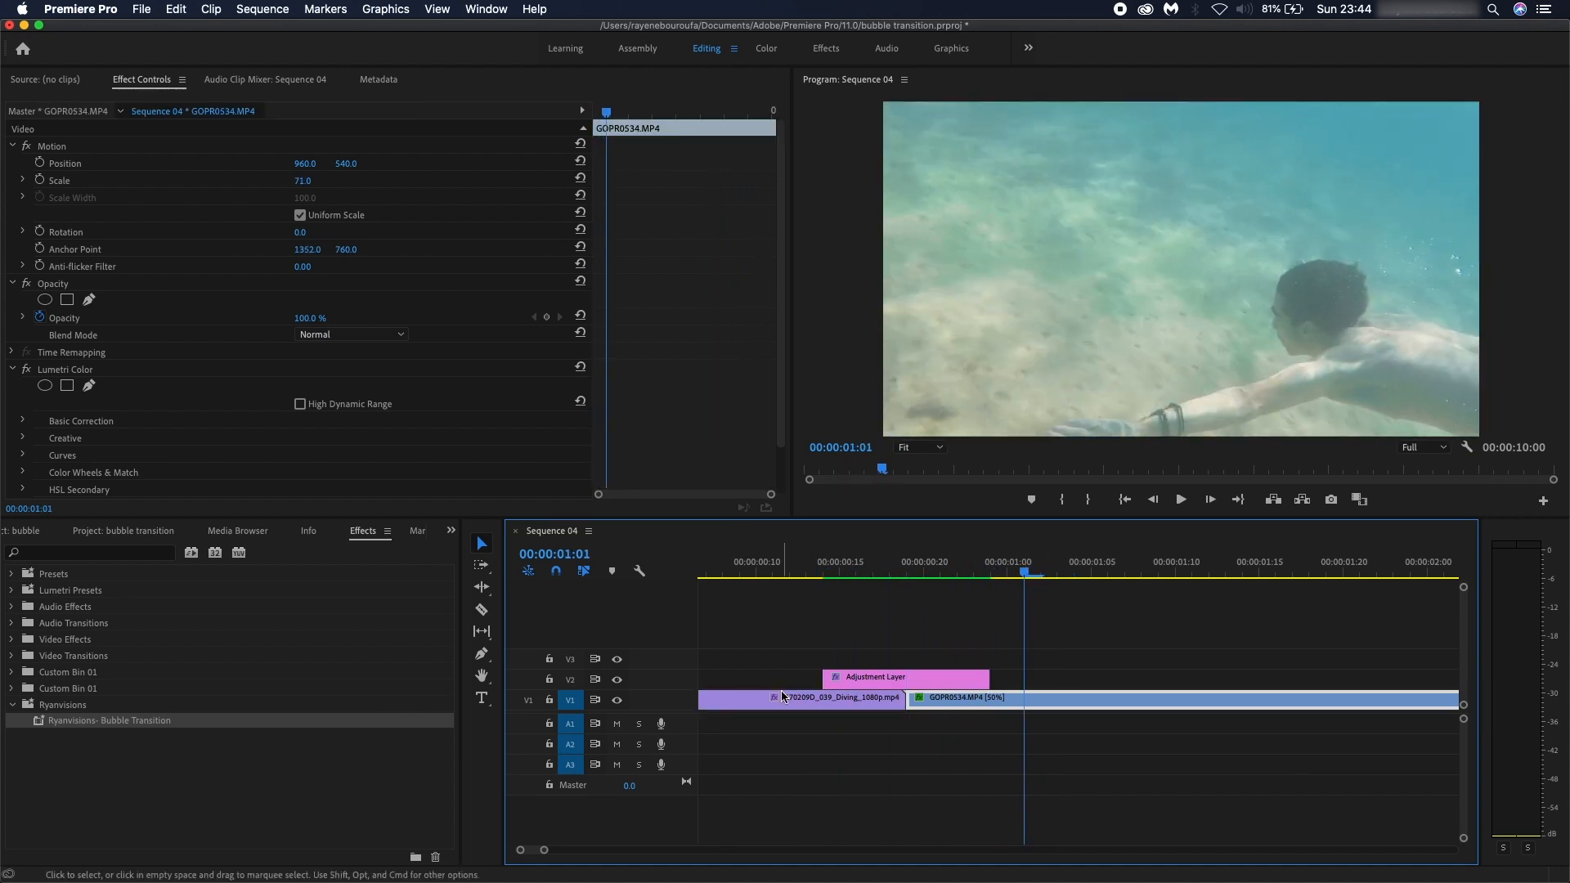
mouse_move(834, 679)
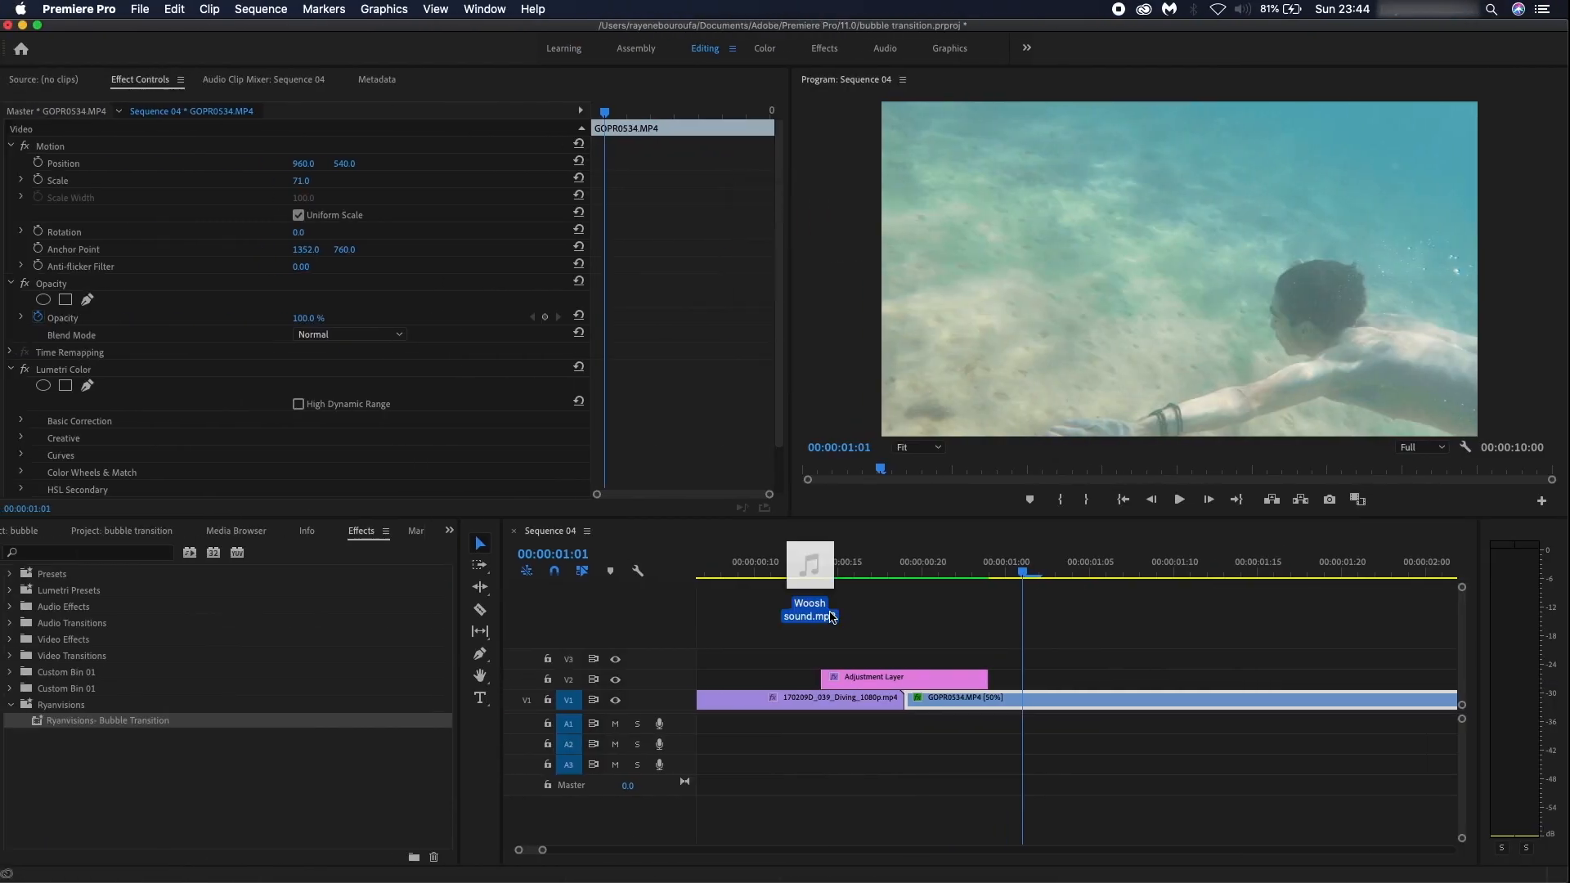
Step: Place Woosh sound.mp3 under the bubble transition and another adjustment layer over the next cut
drag(810, 590, 815, 721)
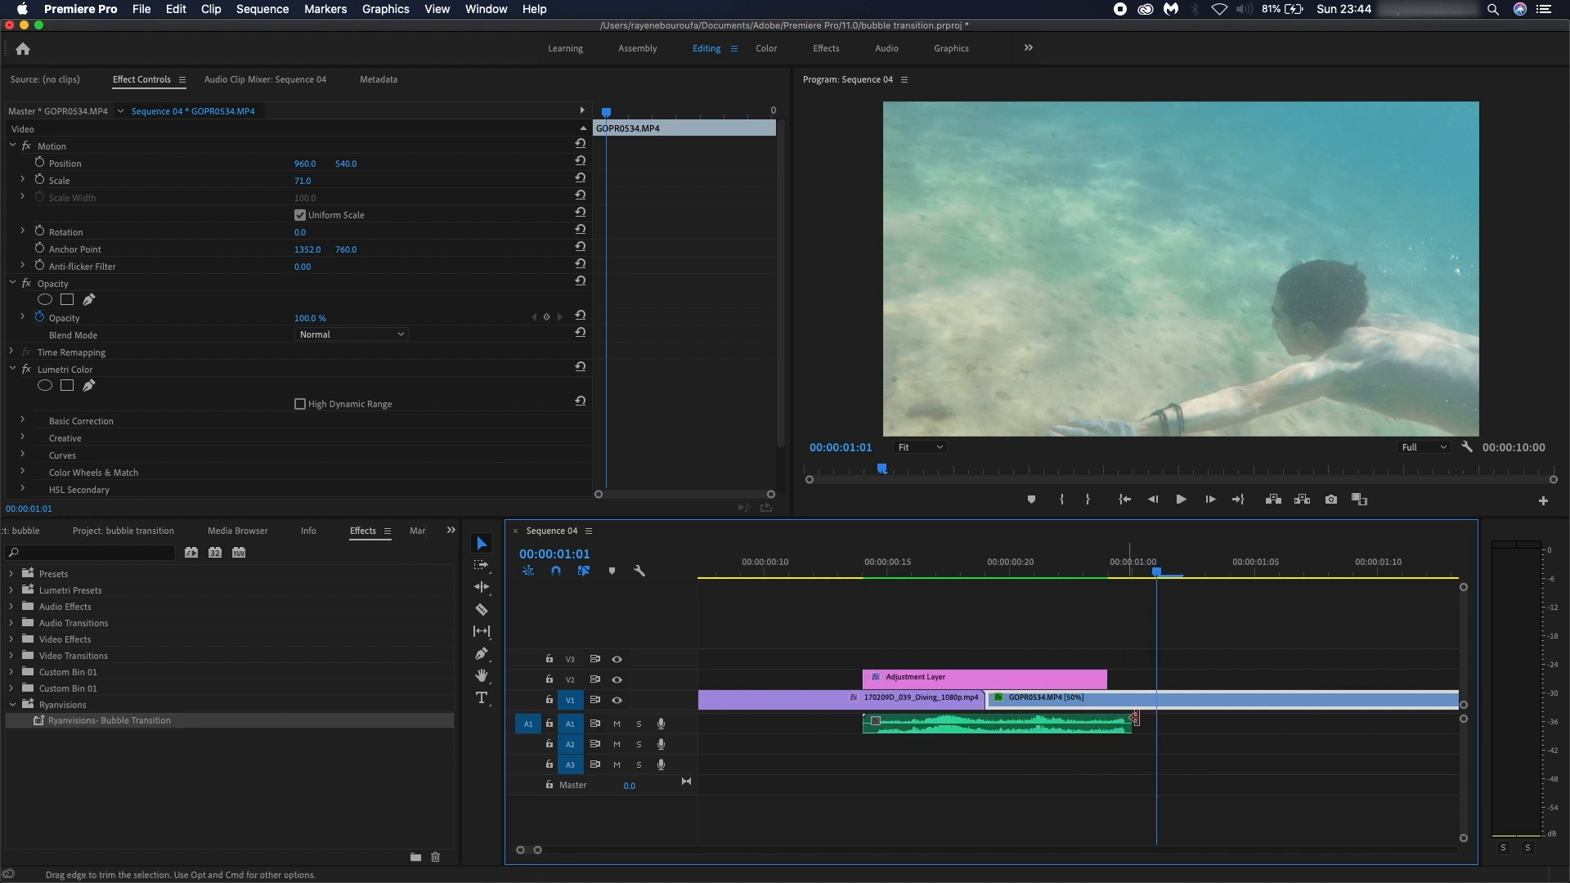
click(903, 579)
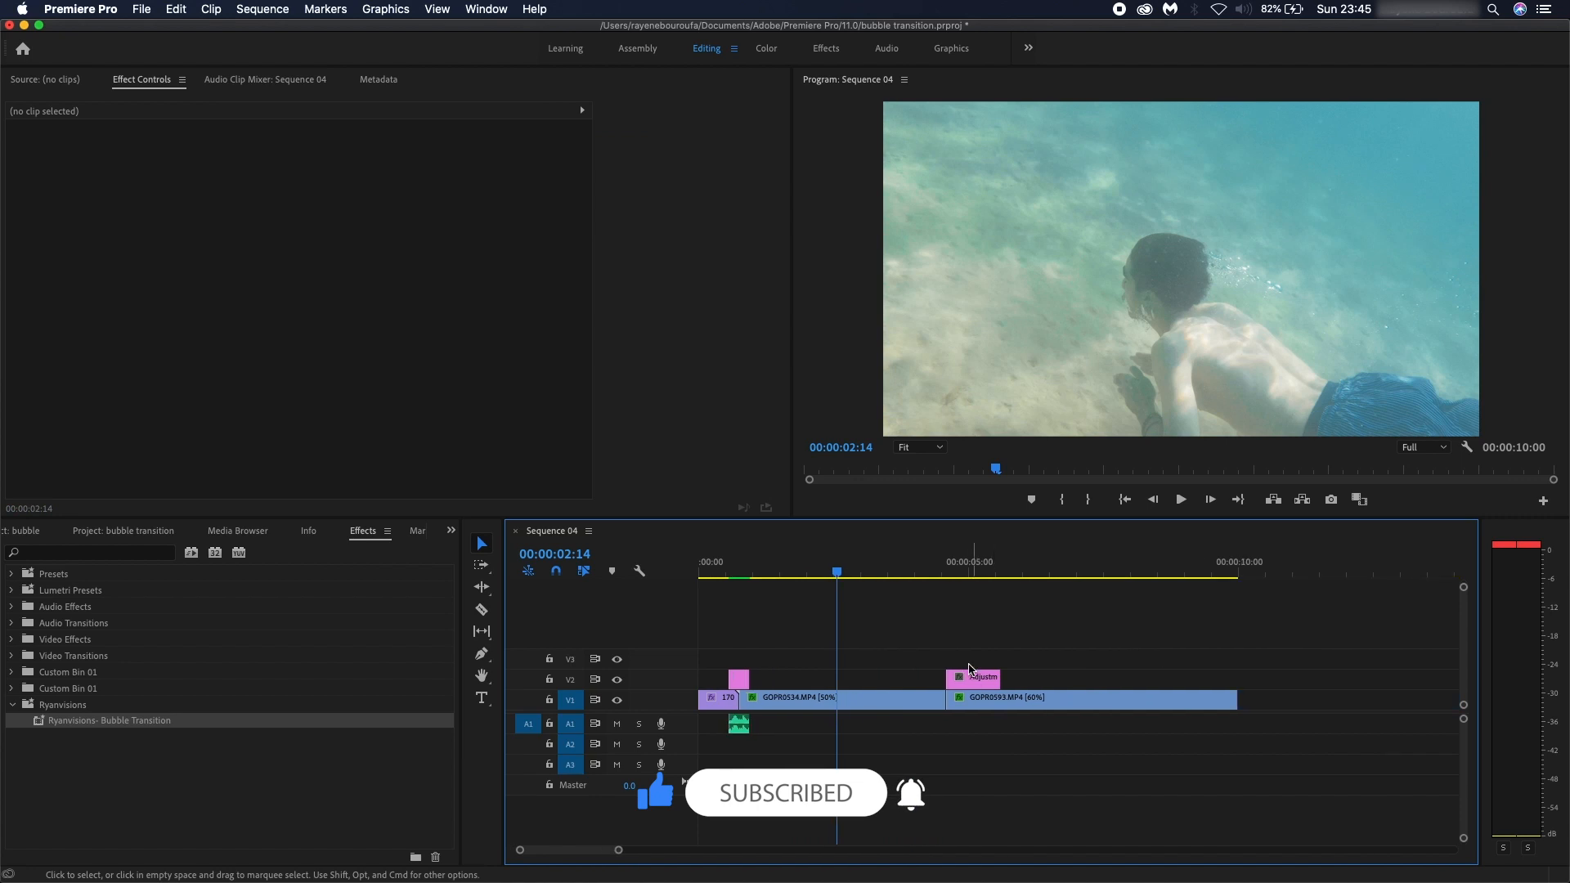
Step: Trim the second adjustment layer short around the GOPR0534 to GOPR0593 cut and give it the bubble preset
click(971, 677)
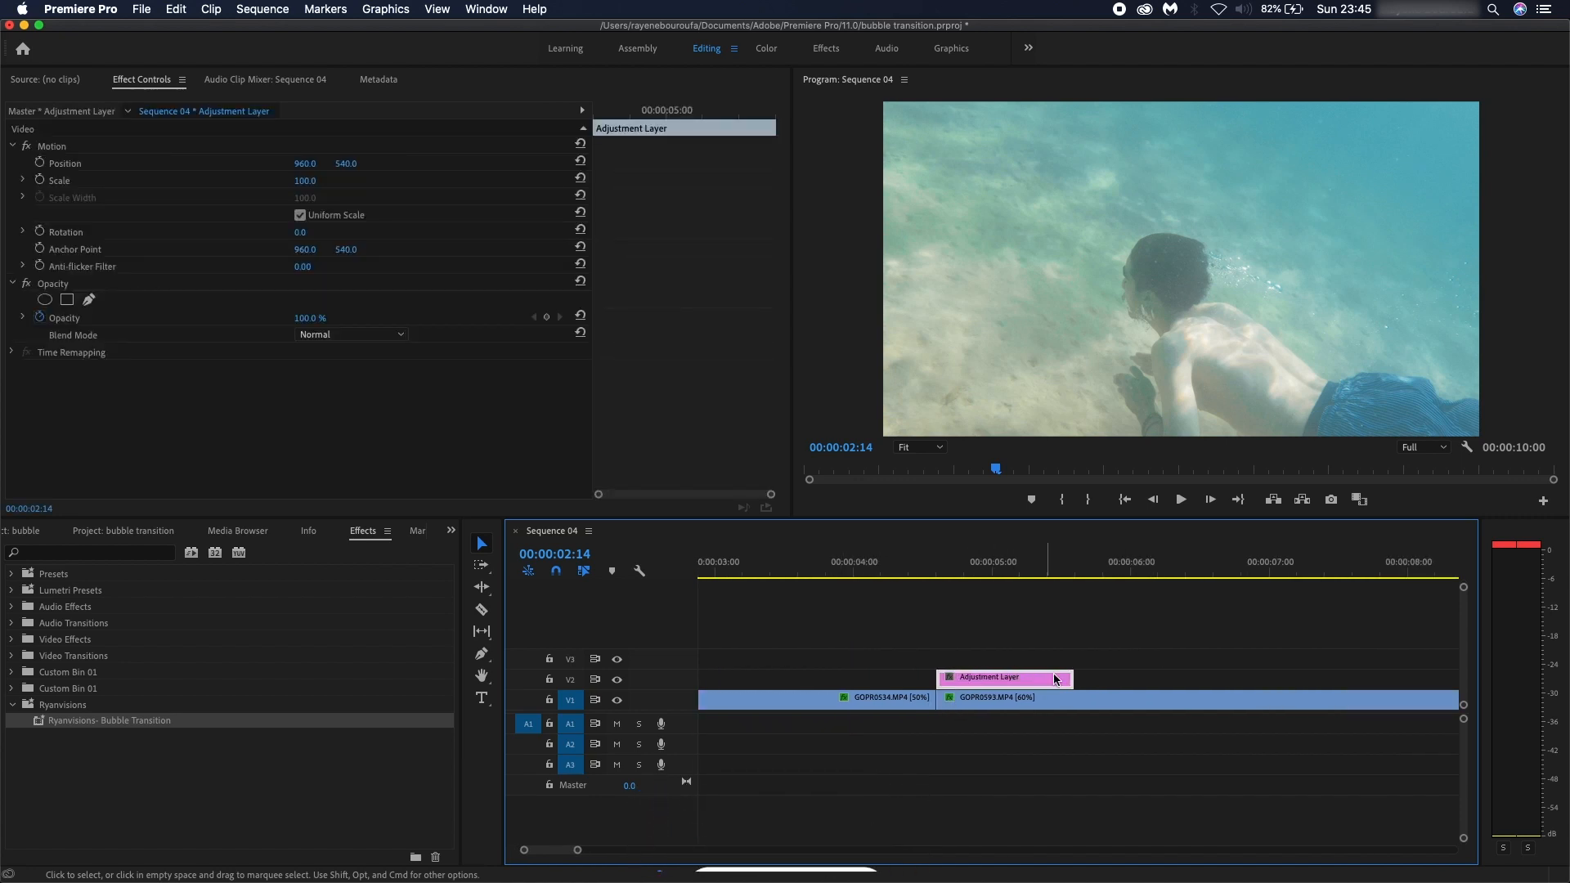
drag(965, 677, 939, 676)
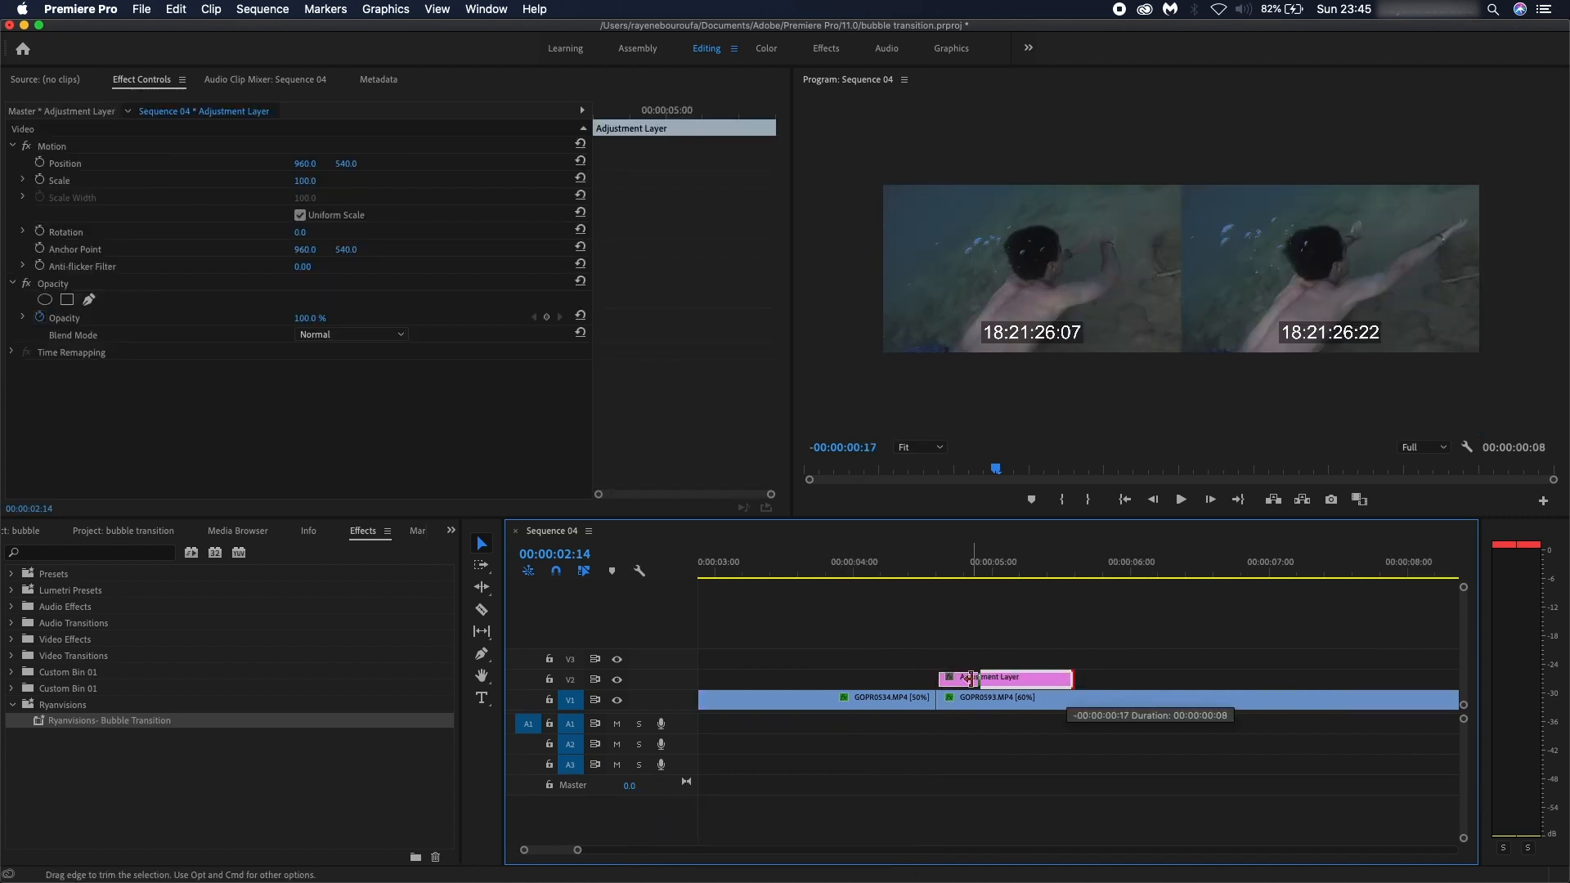
drag(1006, 677, 947, 677)
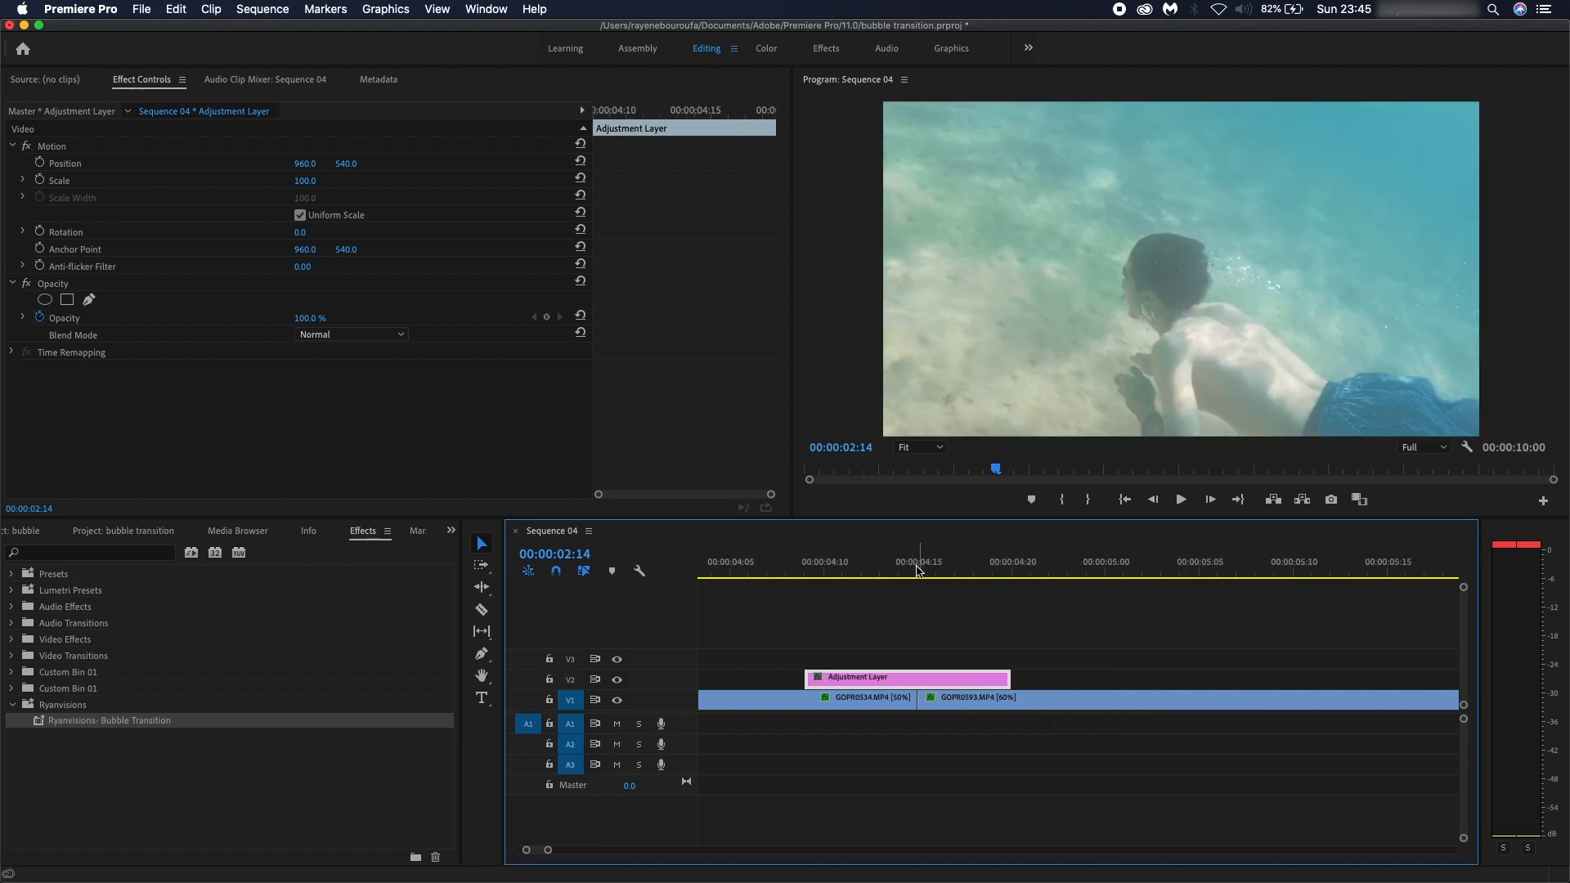
click(919, 562)
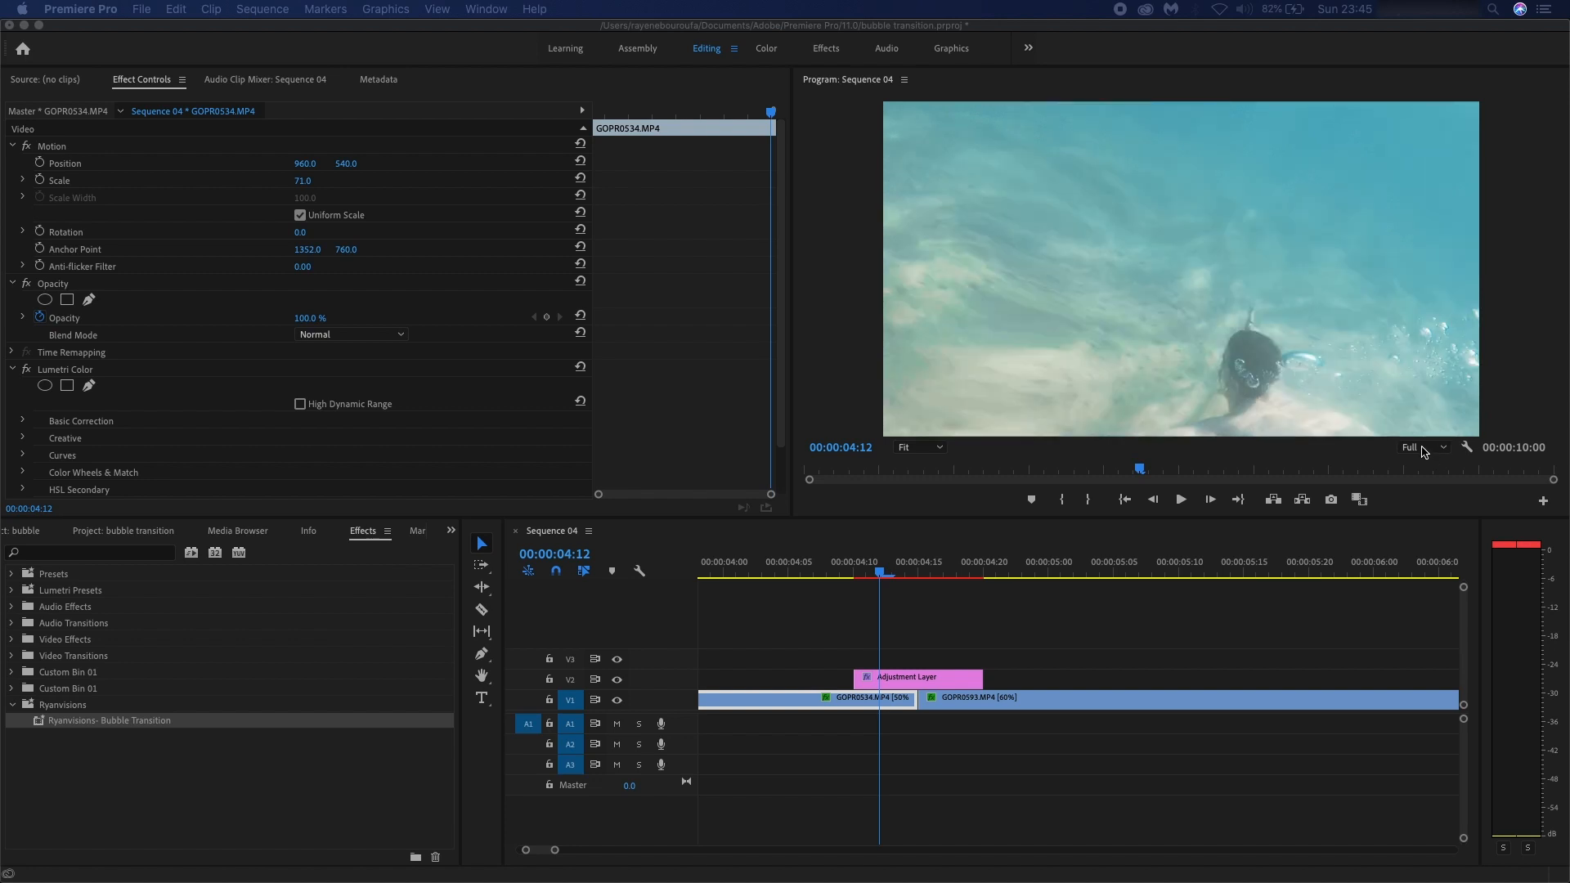
Step: Set Program Monitor playback resolution to 1/4 and scrub the second transition
click(1422, 447)
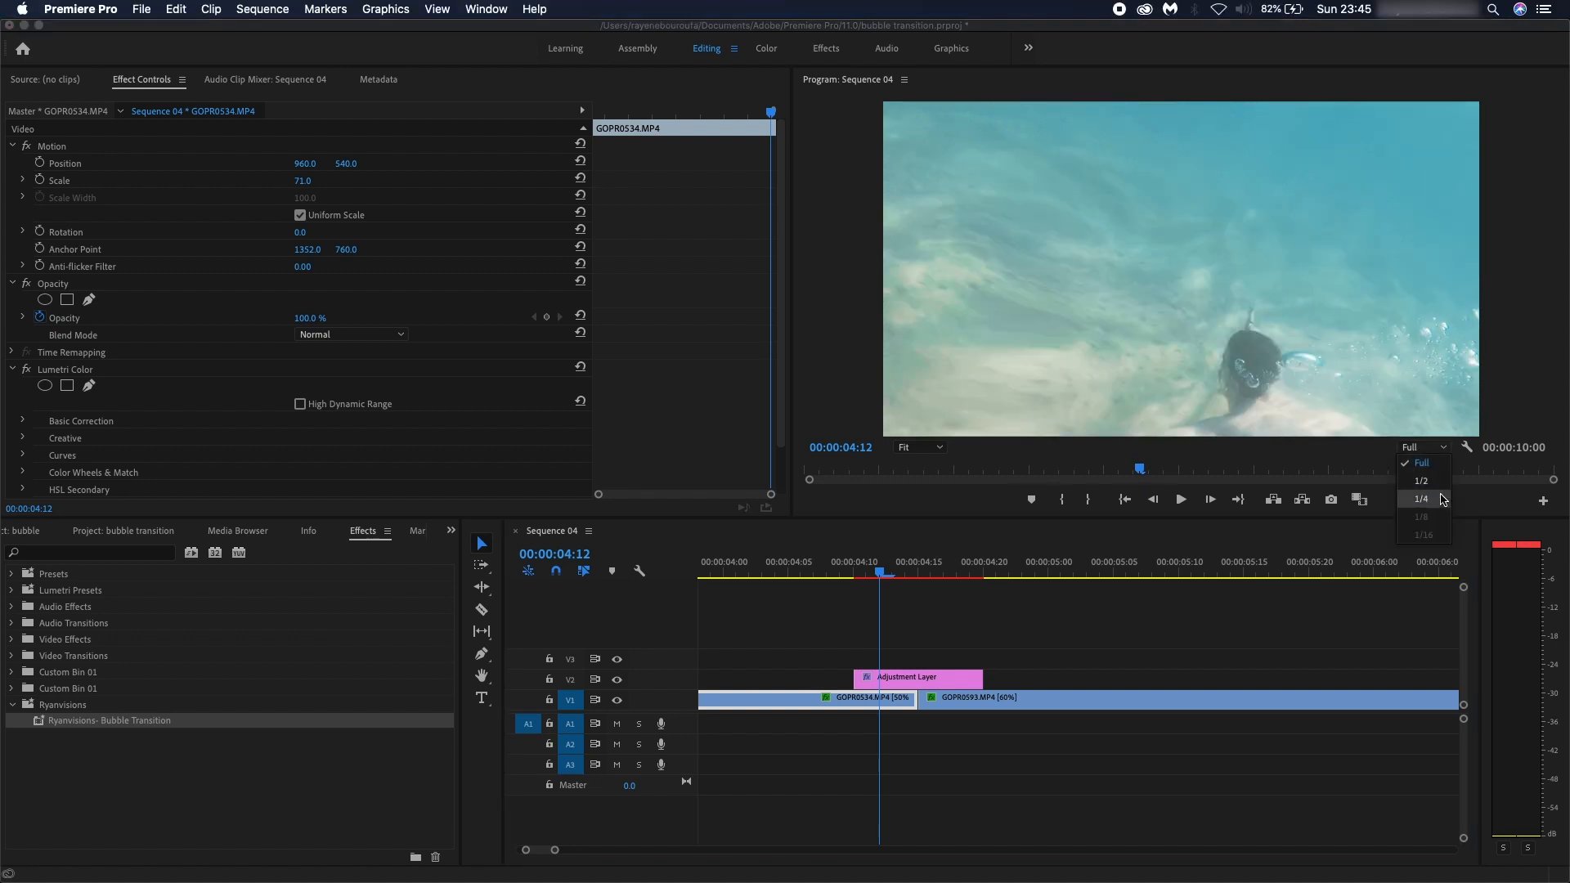
click(1419, 498)
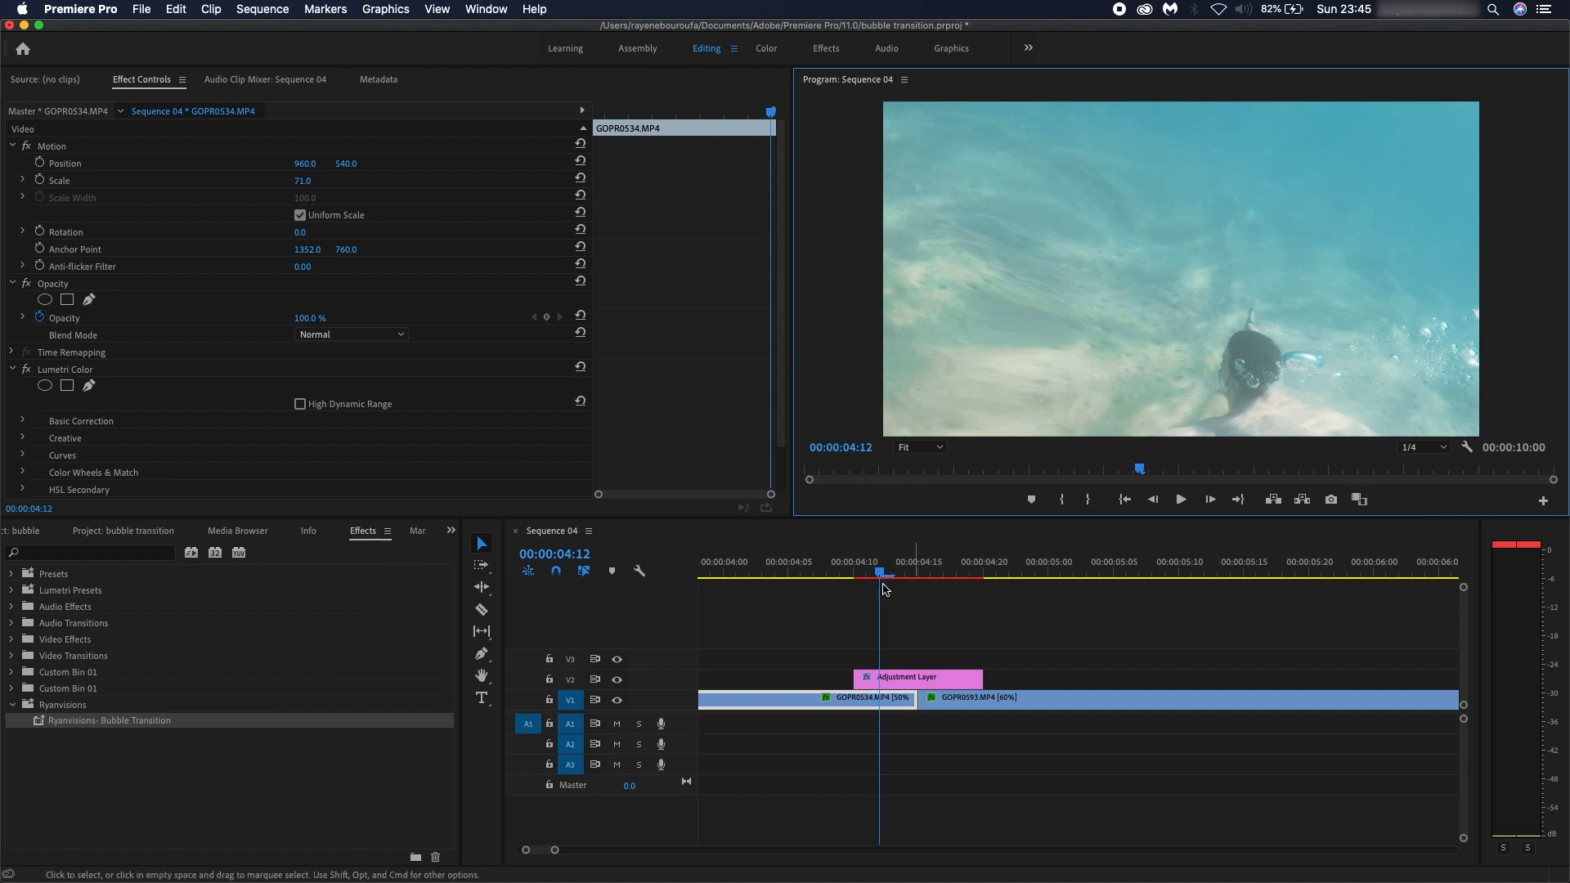
click(943, 576)
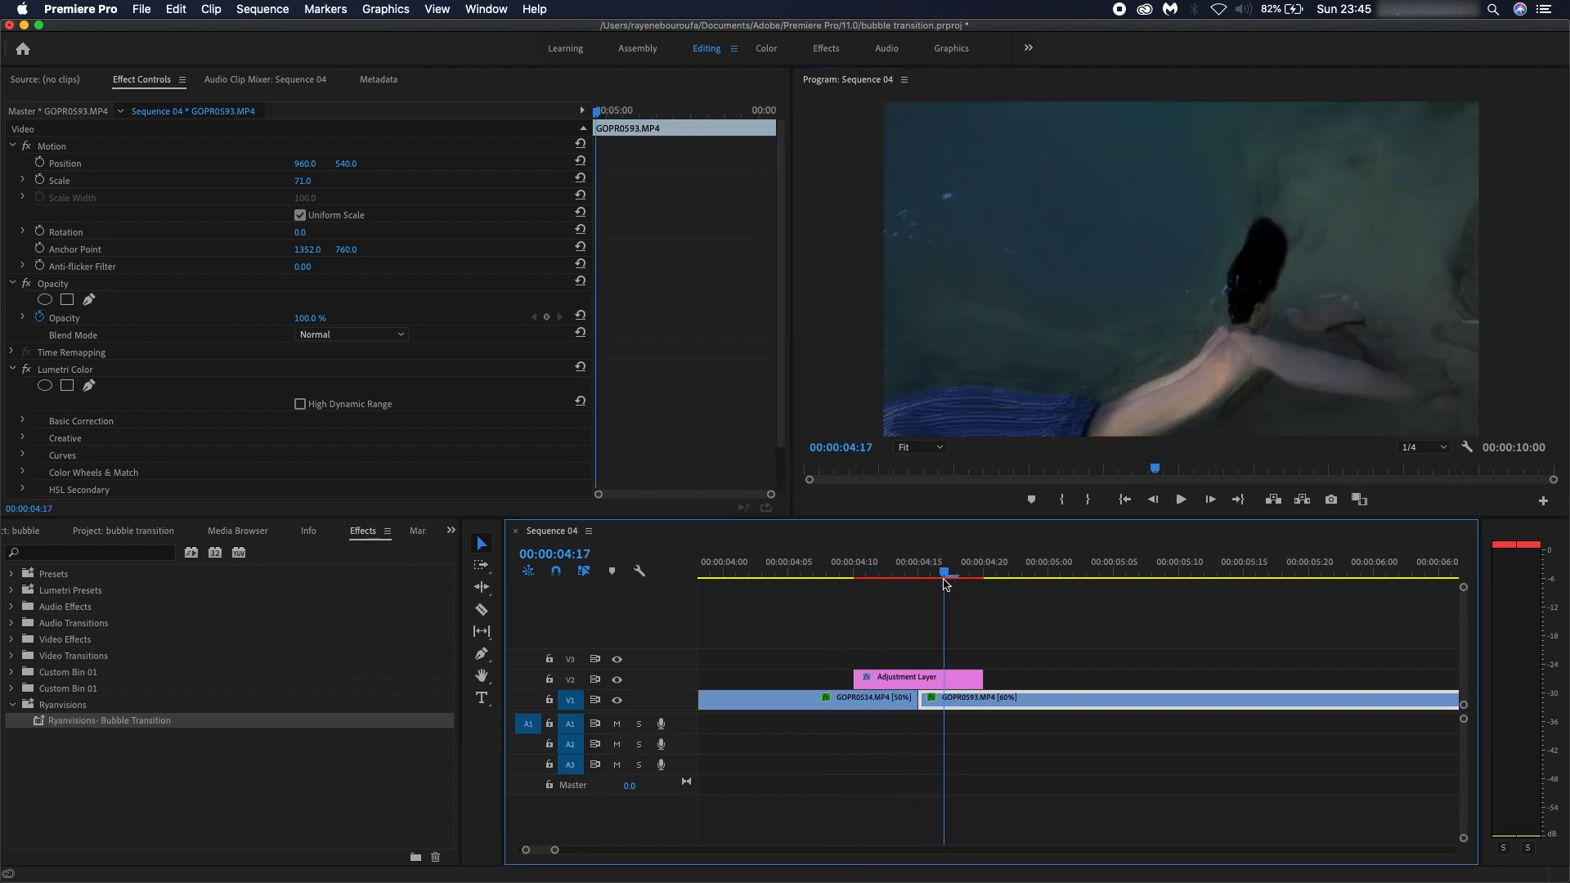